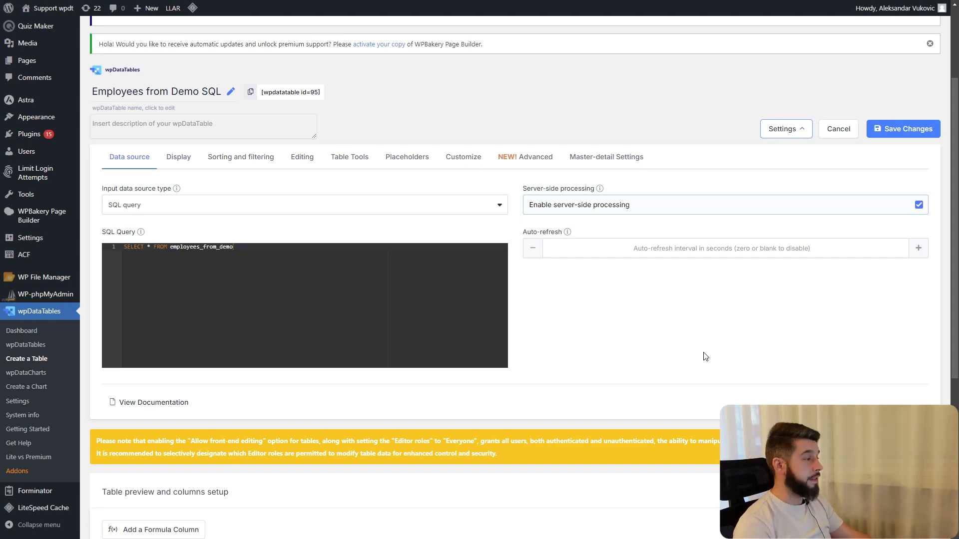
- Save the Employees from Demo SQL table's current settings
{"action": "scroll", "scroll_direction": "up", "scroll_amount": 3}
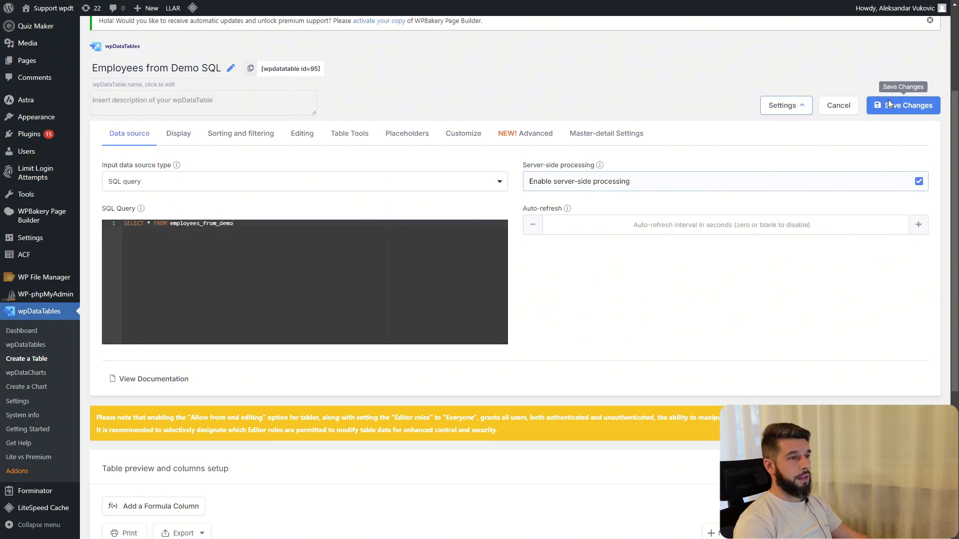
{"action": "left_click", "coordinate": [902, 105]}
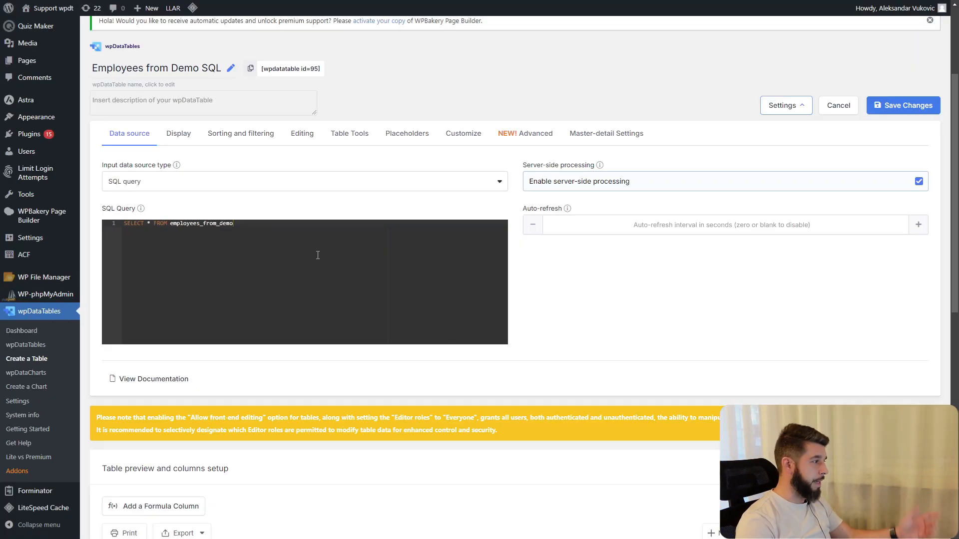
{"action": "scroll", "scroll_direction": "down", "scroll_amount": 3}
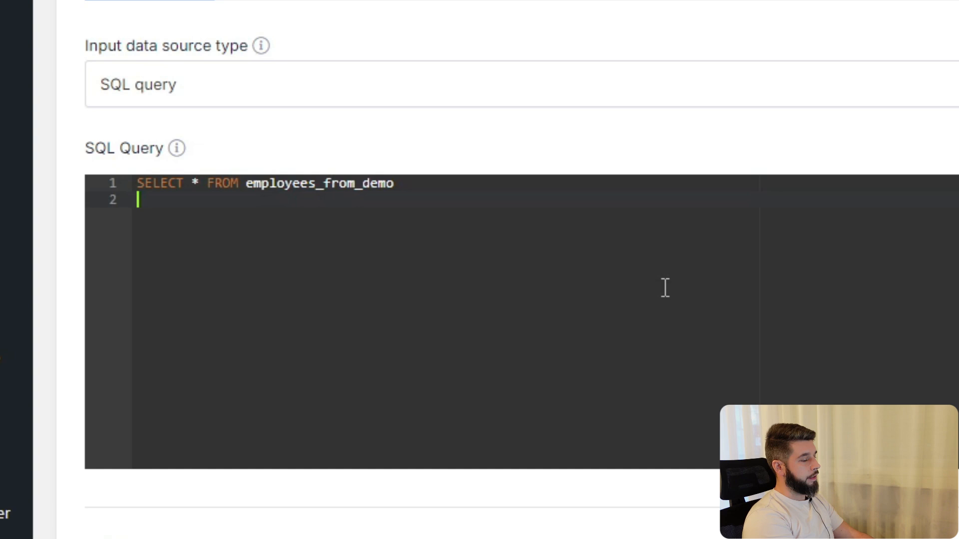
- Add WHERE ID = %CURRENT_USER_ID% to the SQL query and save the table
{"action": "type", "text": "WHERE"}
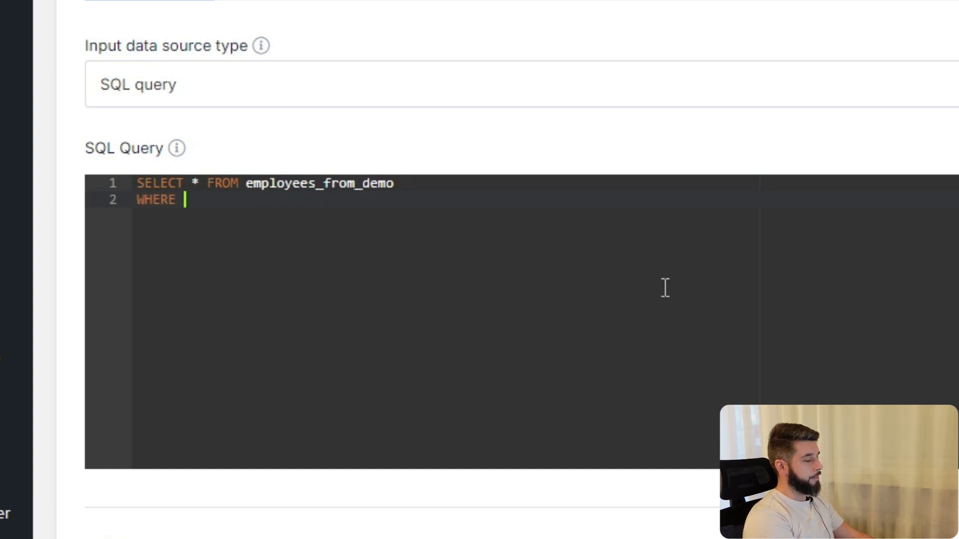
{"action": "type", "text": "ID = %"}
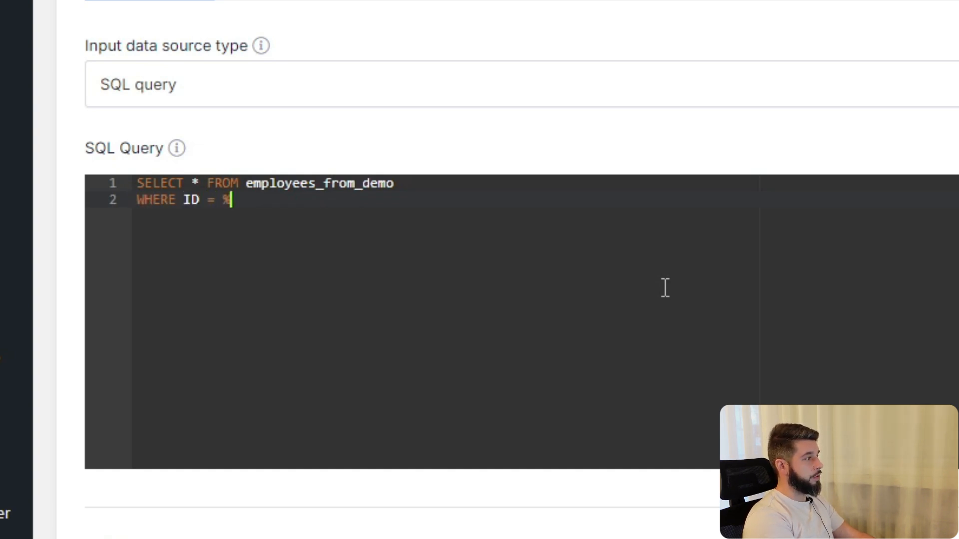
{"action": "type", "text": "CURRENT_USE"}
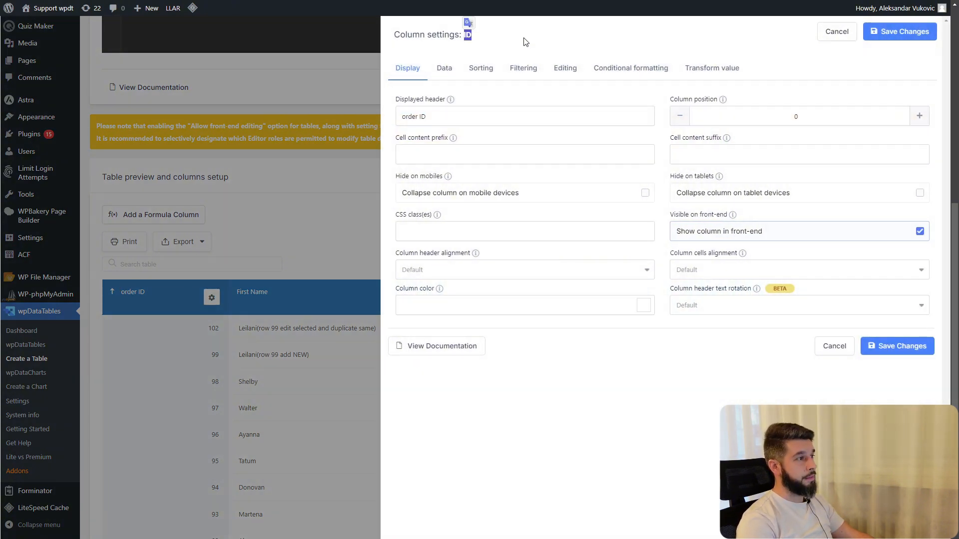
{"action": "left_click", "coordinate": [836, 31]}
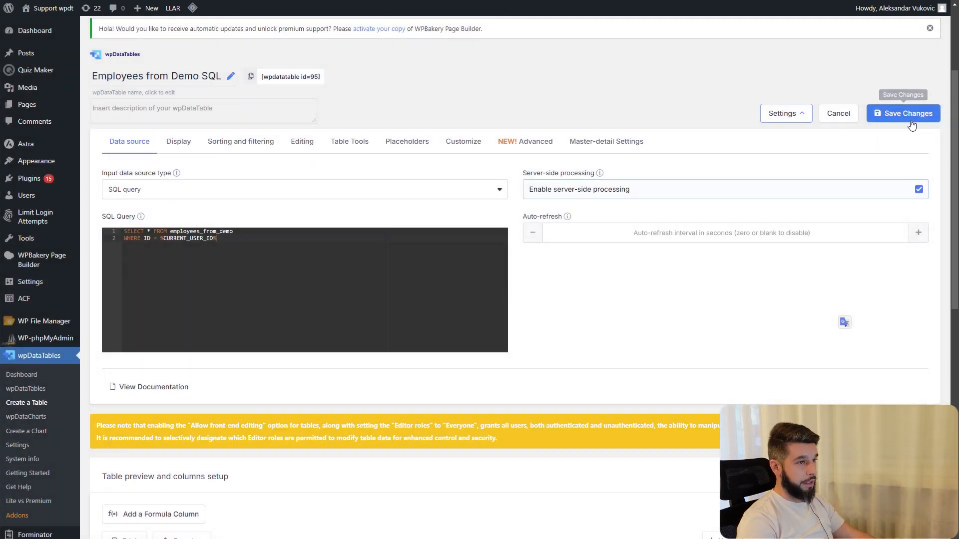
{"action": "left_click", "coordinate": [902, 113]}
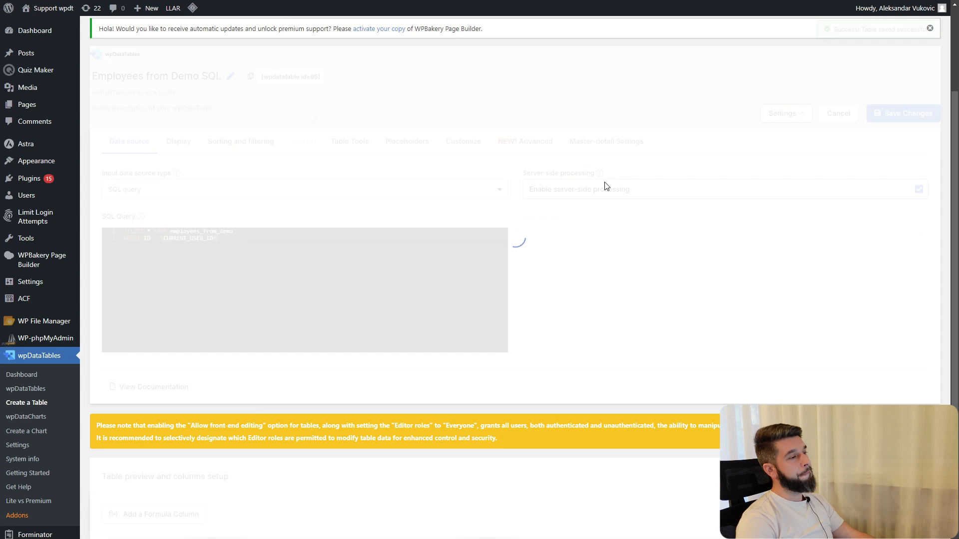
{"action": "scroll", "scroll_direction": "down", "scroll_amount": 3}
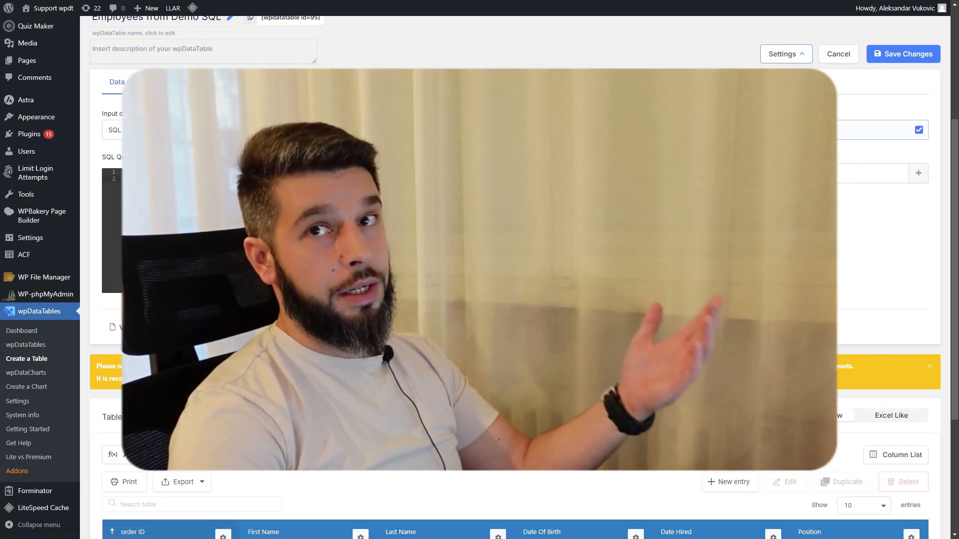
{"action": "scroll", "scroll_direction": "down", "scroll_amount": 3}
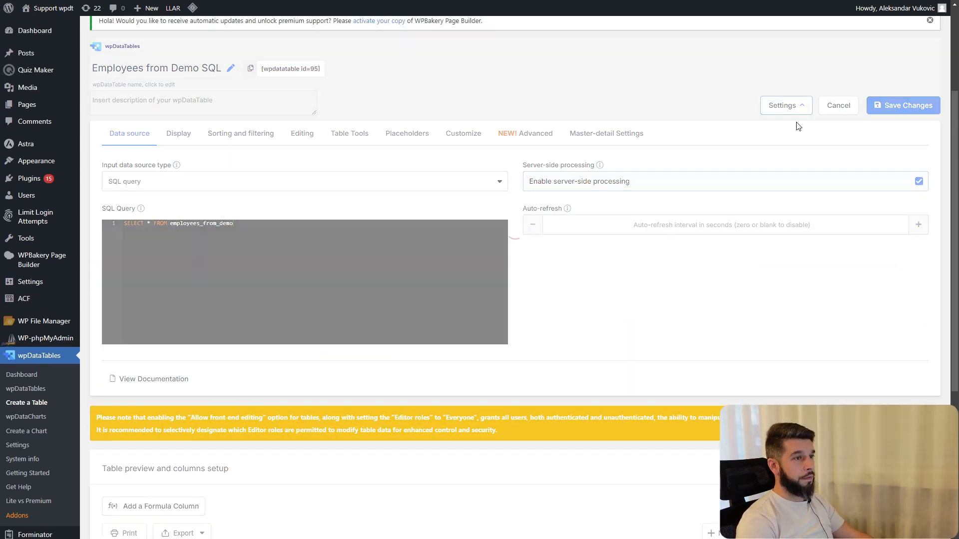
- Save the unfiltered table and look at the Position column settings
{"action": "left_click", "coordinate": [907, 106]}
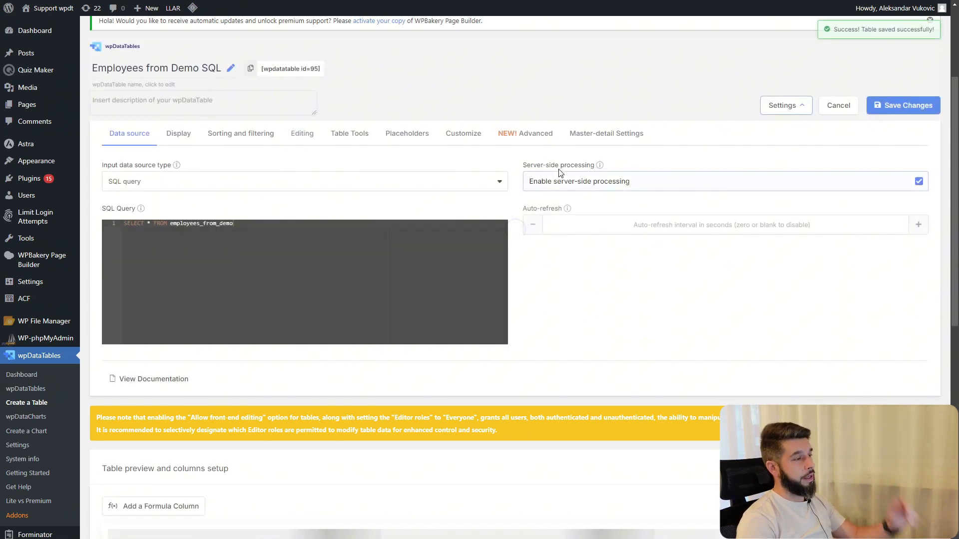
{"action": "scroll", "scroll_direction": "down", "scroll_amount": 3}
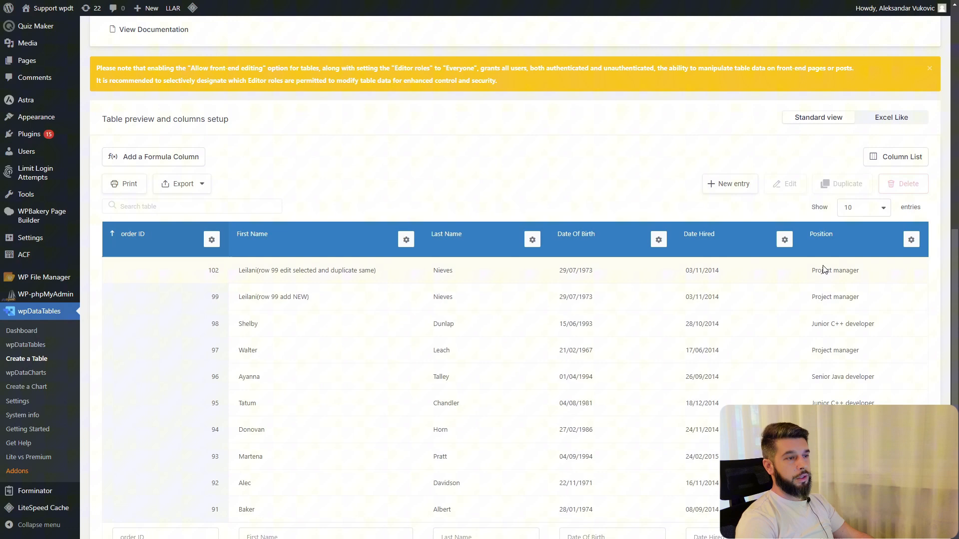
{"action": "mouse_move", "coordinate": [802, 267]}
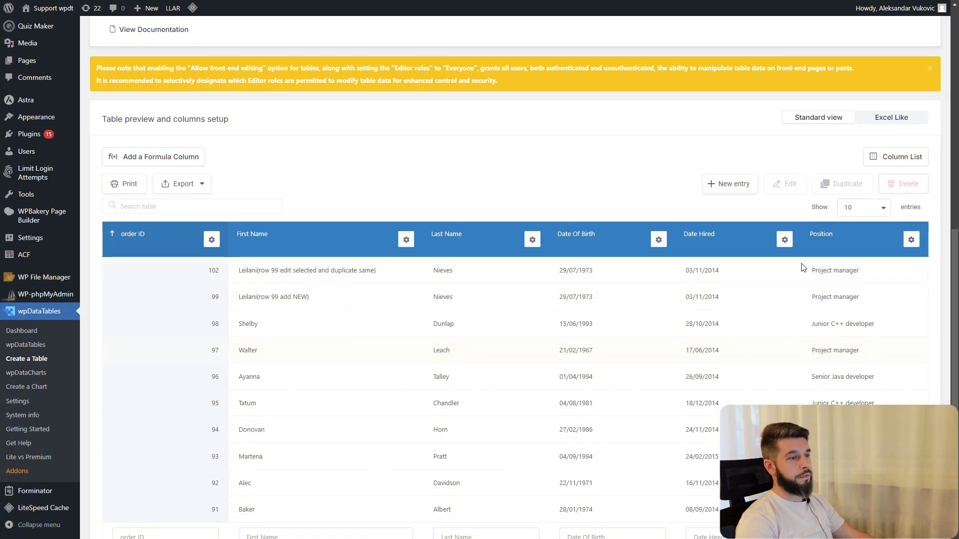
{"action": "left_click", "coordinate": [910, 240]}
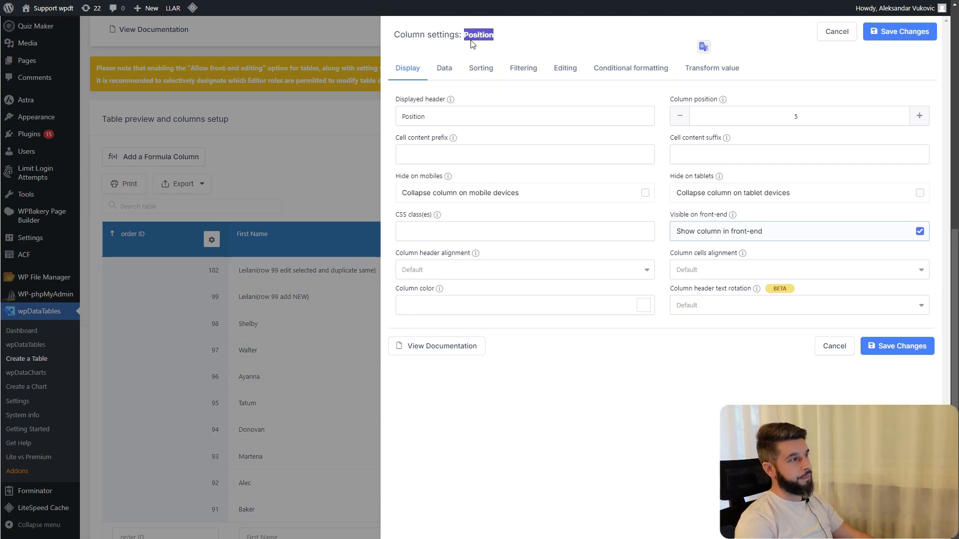
{"action": "left_click", "coordinate": [836, 31]}
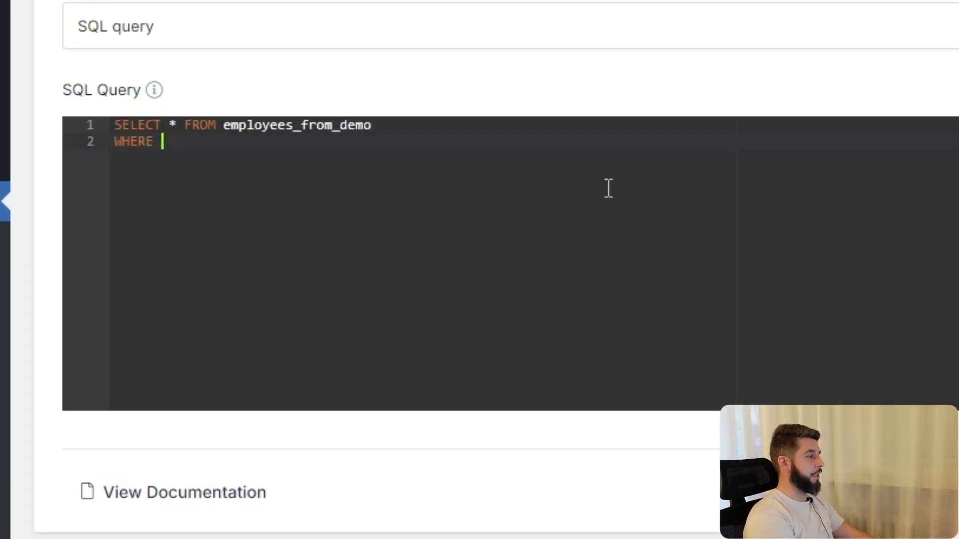
- Append WHERE Position = '%VAR1%' to the query and save the table
{"action": "type", "text": "Position"}
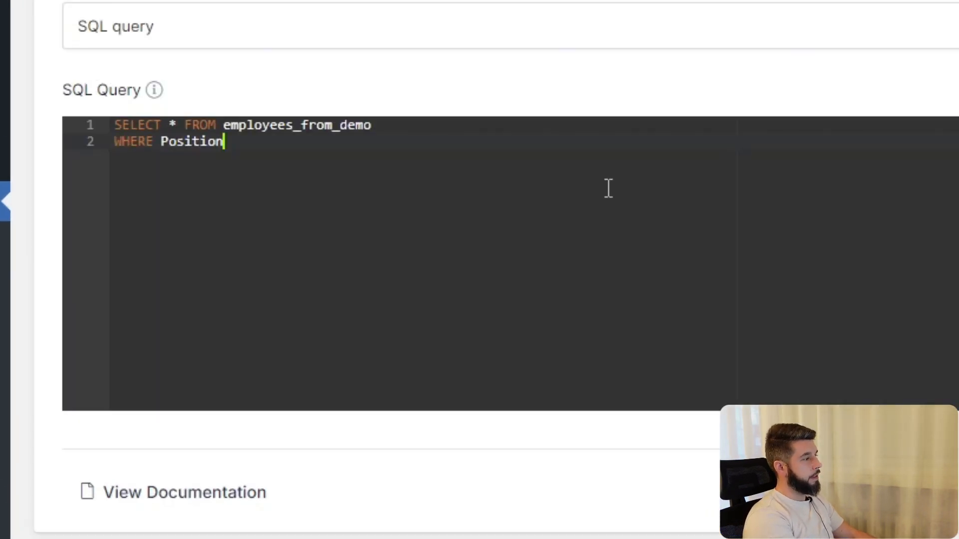
{"action": "type", "text": "= %VAR1"}
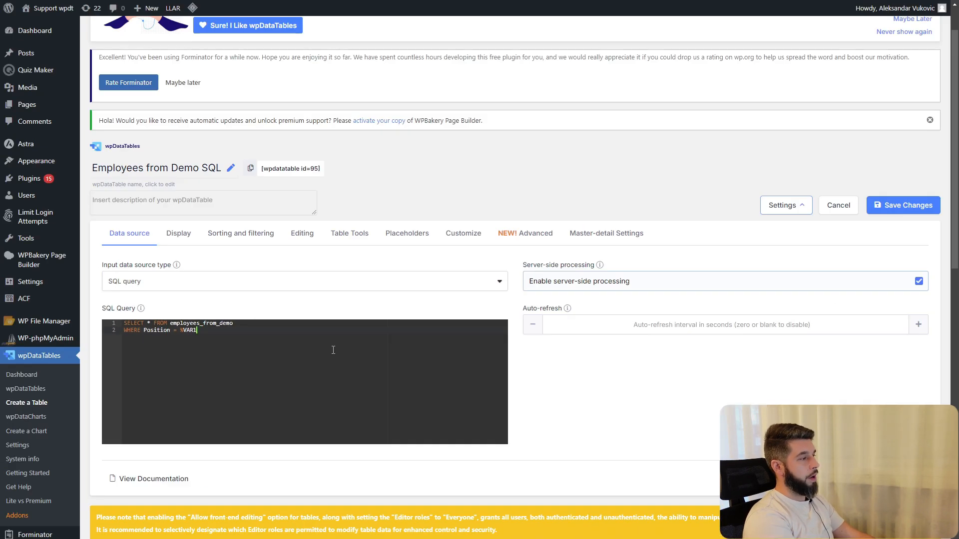
{"action": "scroll", "scroll_direction": "down", "scroll_amount": 3}
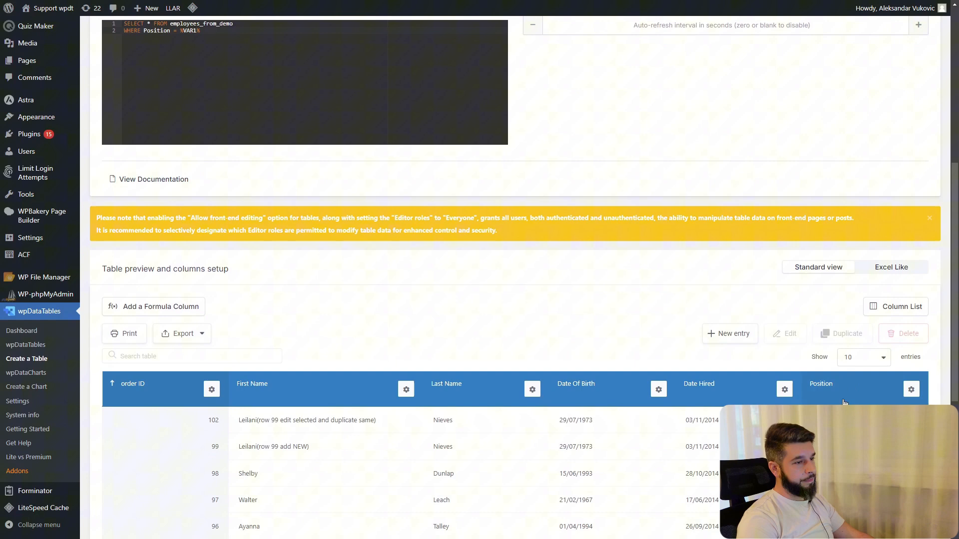
{"action": "scroll", "scroll_direction": "up", "scroll_amount": 3}
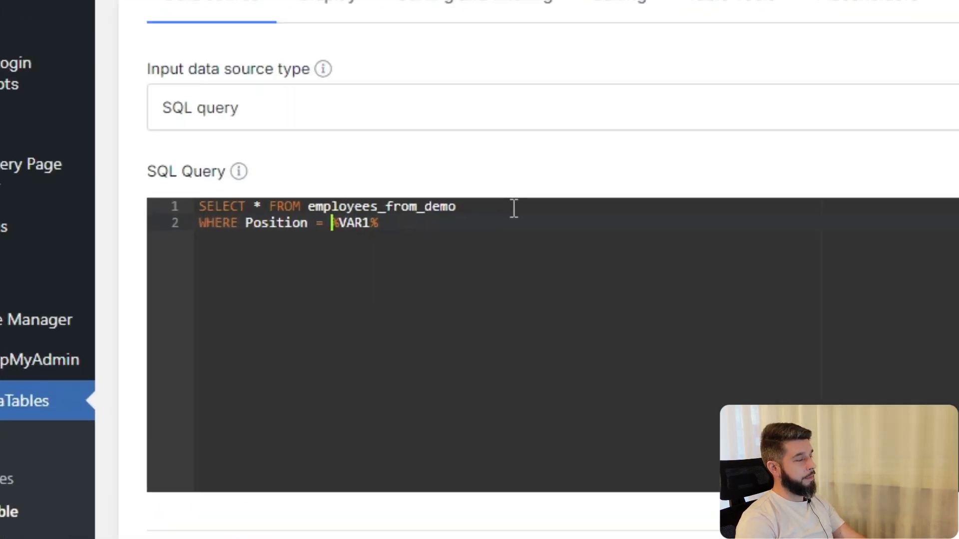
{"action": "type", "text": "'"}
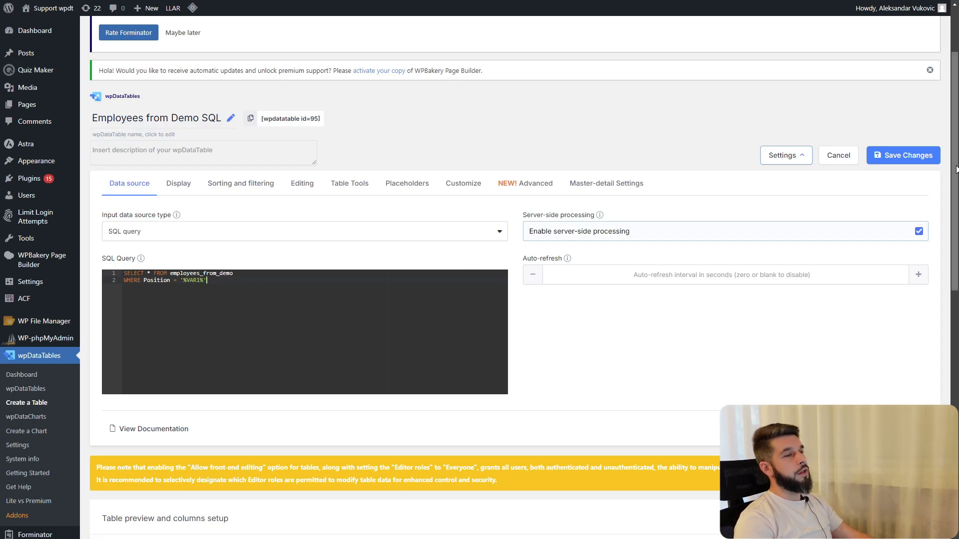
{"action": "left_click", "coordinate": [903, 155]}
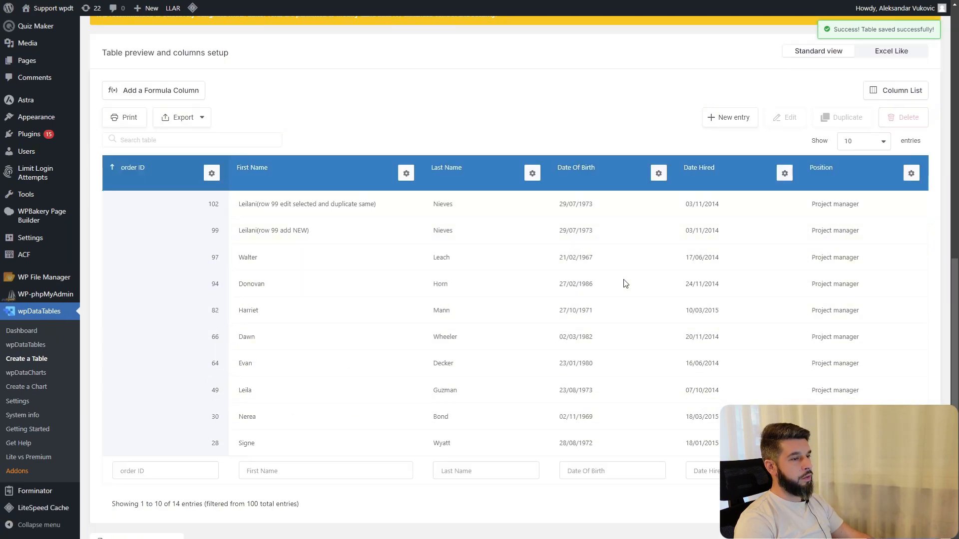
- Check the 14 Project manager rows, then remove the WHERE condition
{"action": "scroll", "scroll_direction": "down", "scroll_amount": 3}
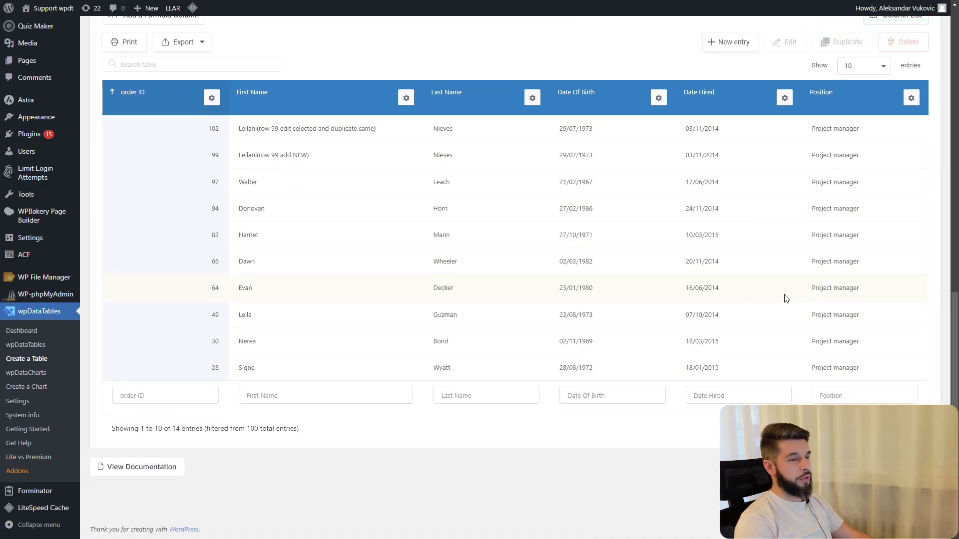
{"action": "mouse_move", "coordinate": [161, 428]}
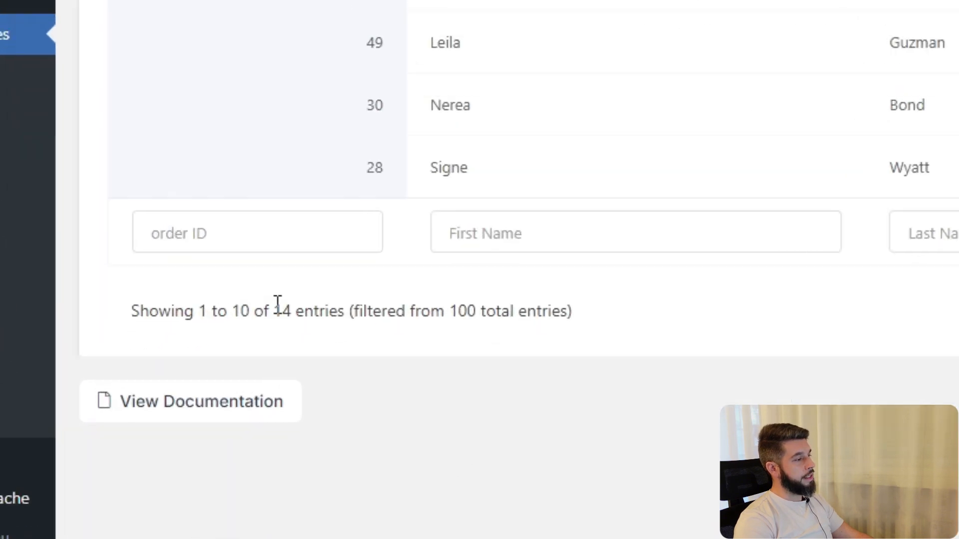
{"action": "double_click", "coordinate": [379, 311]}
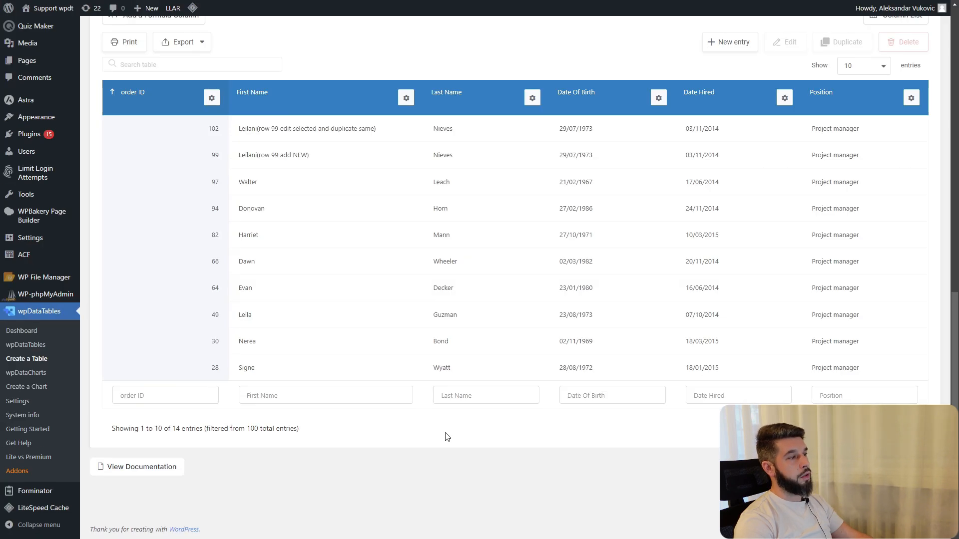
{"action": "scroll", "scroll_direction": "up", "scroll_amount": 3}
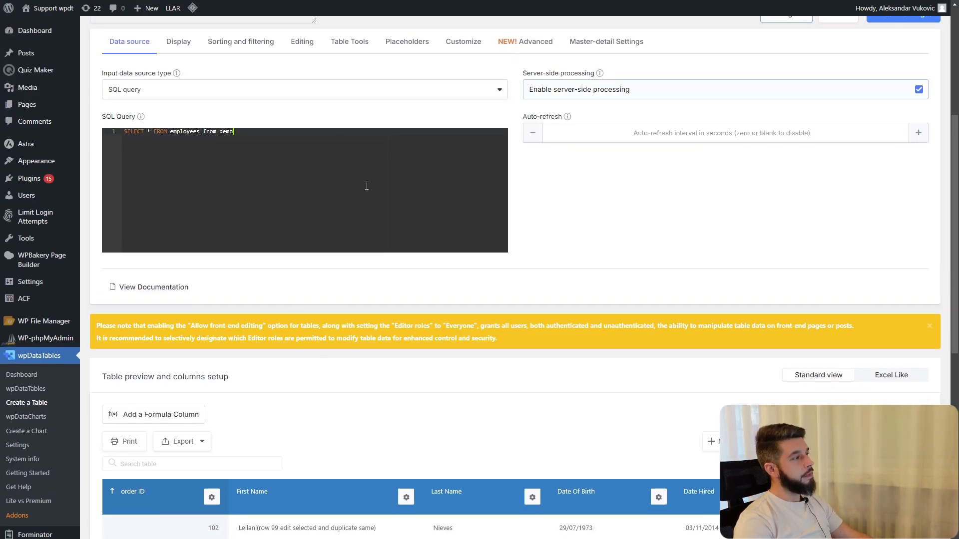
- Save the restored unfiltered query and copy the 'Junior C++ developer' value
{"action": "scroll", "scroll_direction": "up", "scroll_amount": 3}
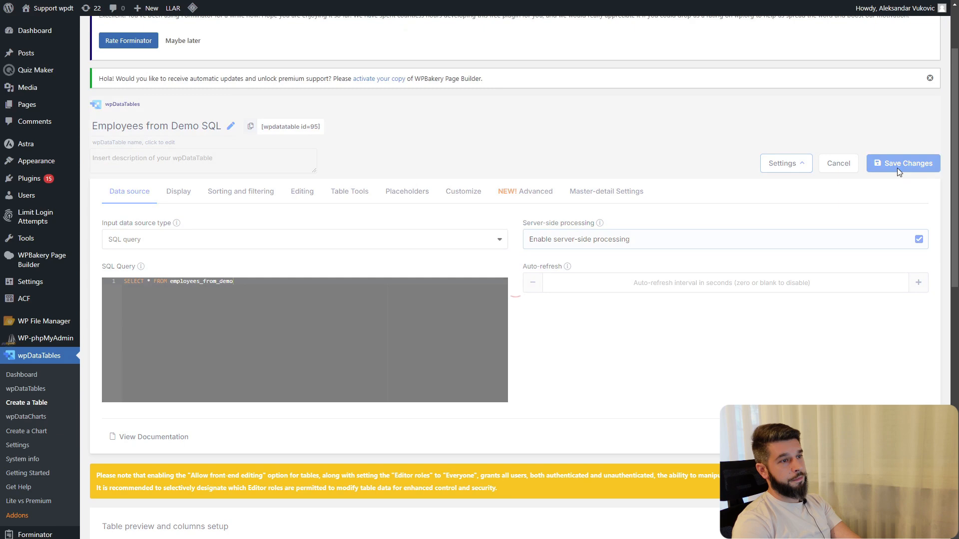
{"action": "left_click", "coordinate": [902, 163]}
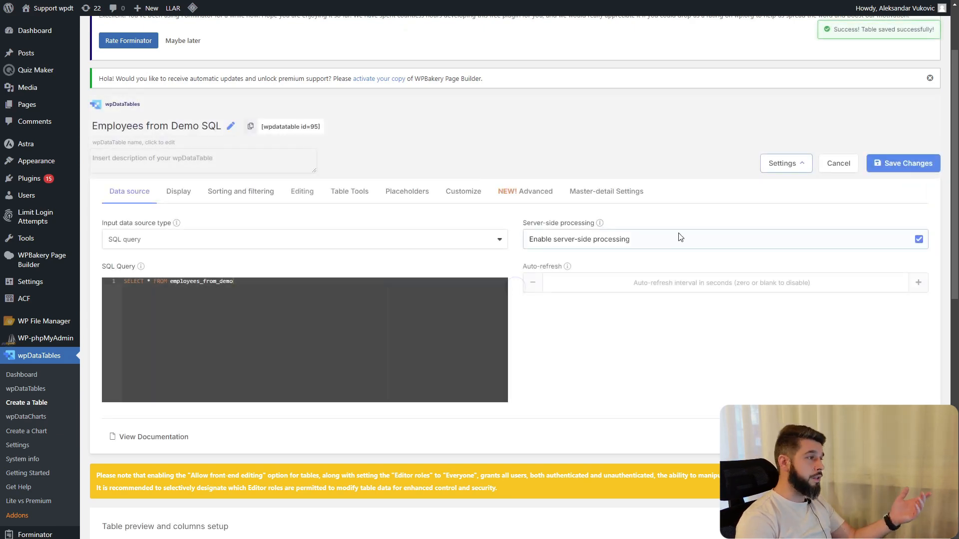
{"action": "scroll", "scroll_direction": "down", "scroll_amount": 3}
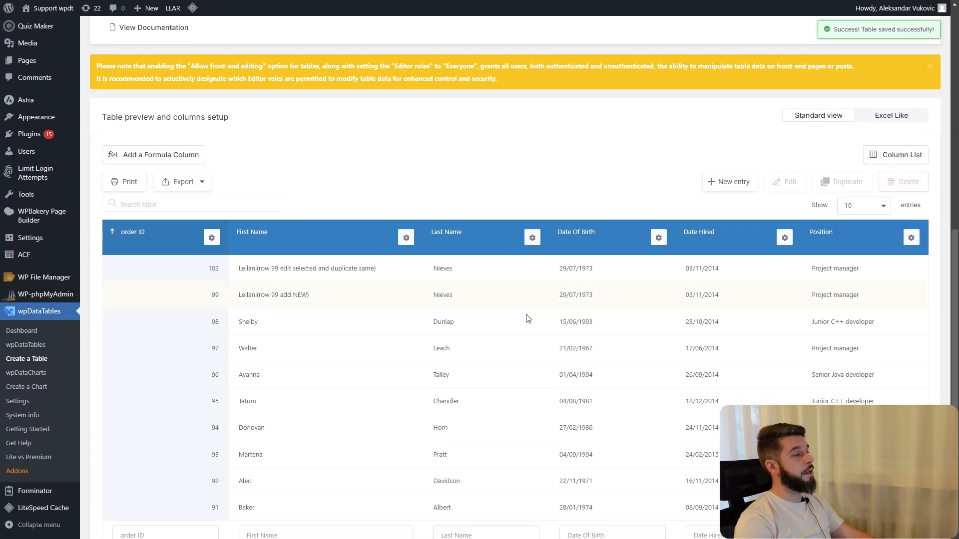
{"action": "scroll", "scroll_direction": "down", "scroll_amount": 3}
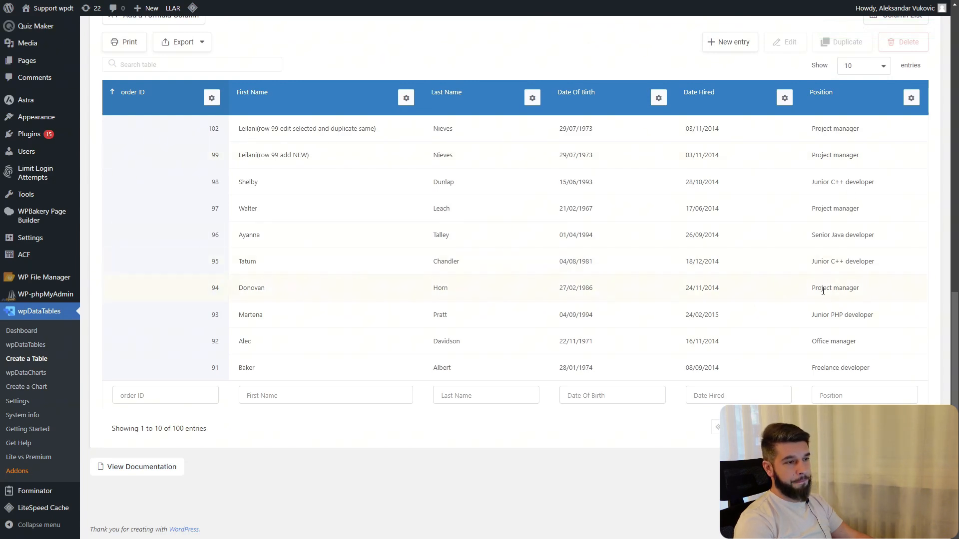
{"action": "double_click", "coordinate": [842, 182]}
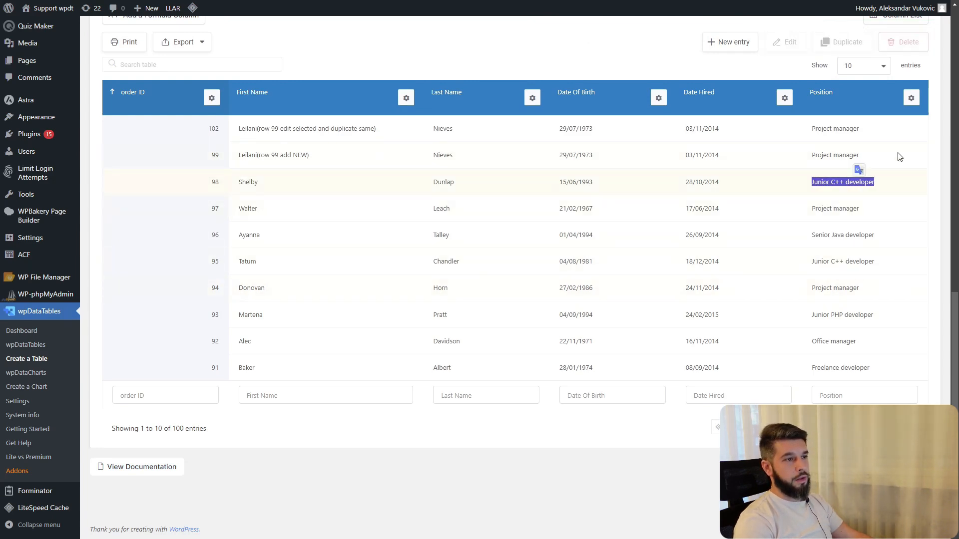
- Set the Position column's predefined filter value to %VAR2%
{"action": "left_click", "coordinate": [910, 98]}
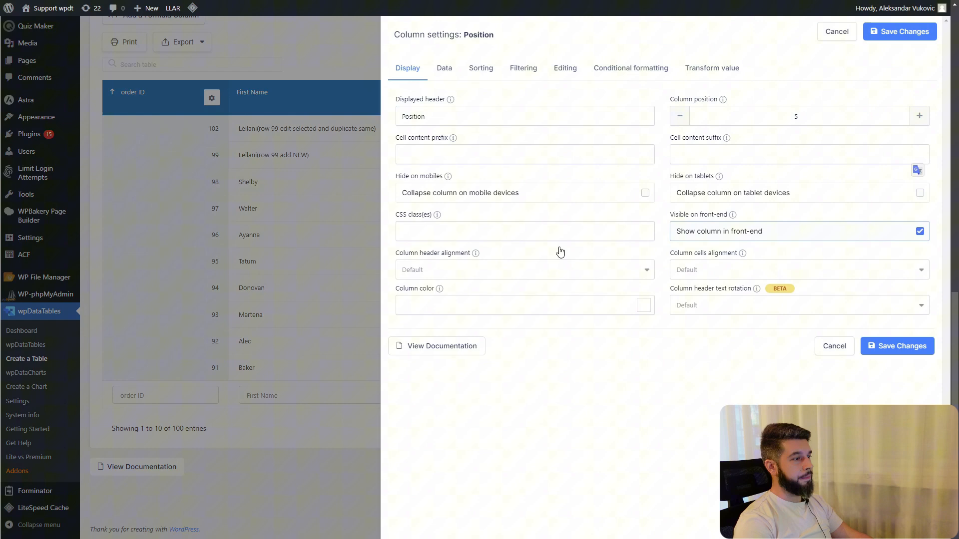
{"action": "left_click", "coordinate": [522, 68]}
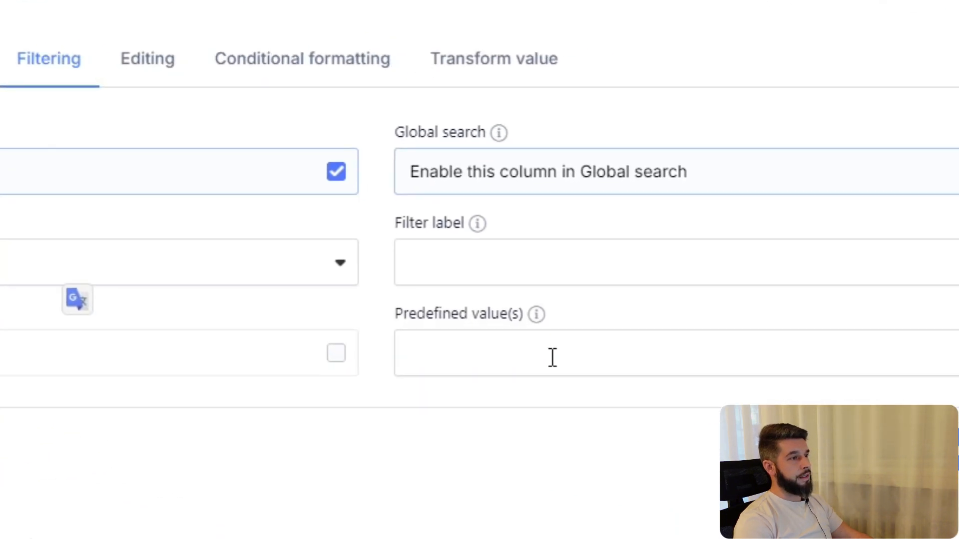
{"action": "type", "text": "%VAR2%"}
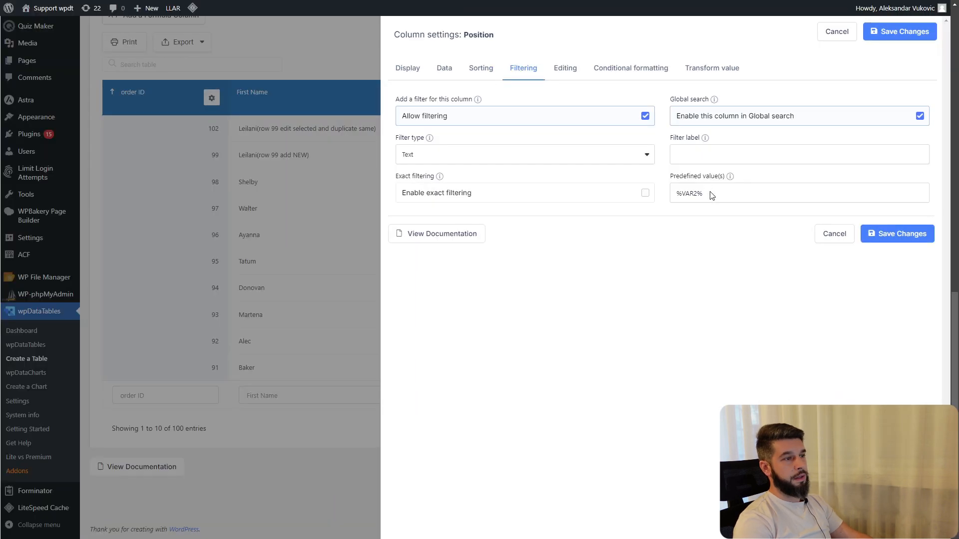
{"action": "left_click", "coordinate": [896, 234]}
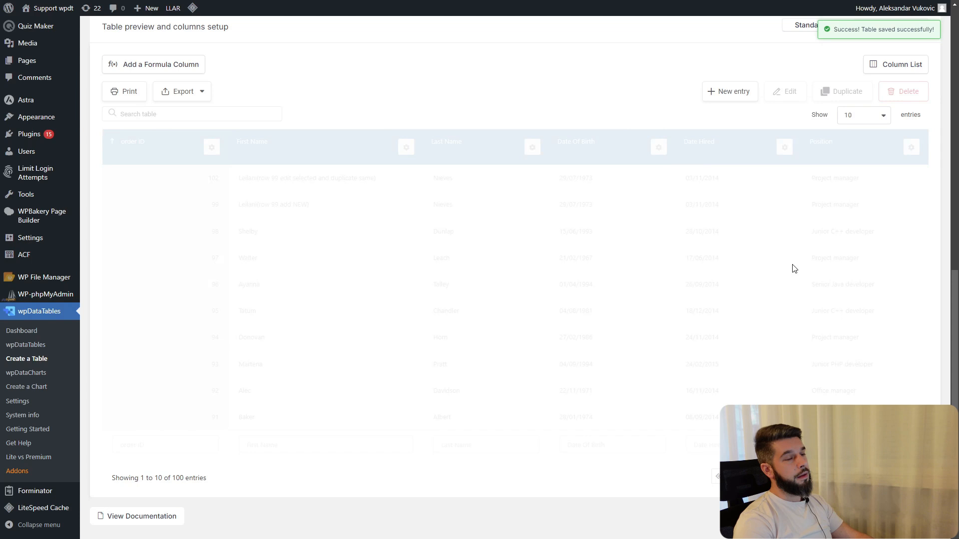
- Set the %VAR2% placeholder to 'Junior C++ developer' and save the table
{"action": "scroll", "scroll_direction": "up", "scroll_amount": 3}
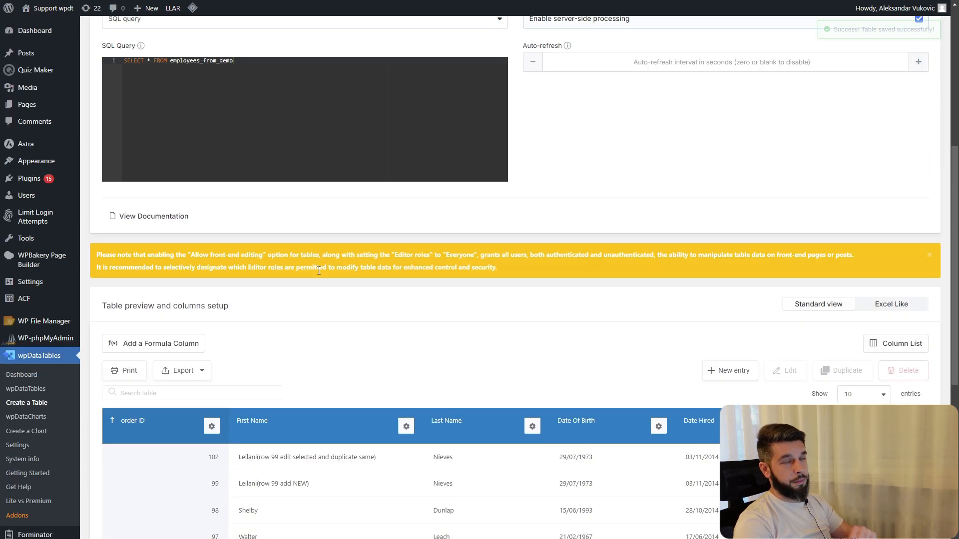
{"action": "left_click", "coordinate": [406, 90]}
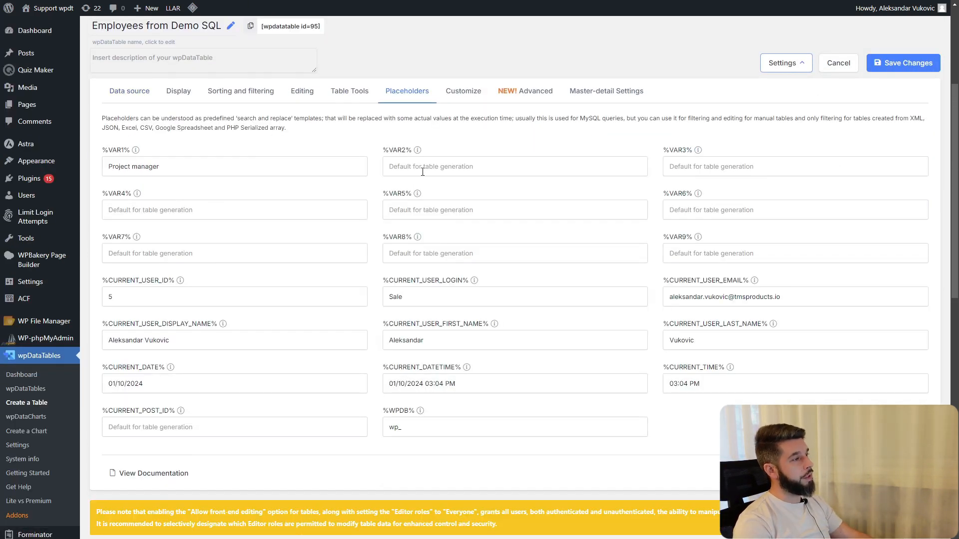
{"action": "type", "text": "Junior C++ developer"}
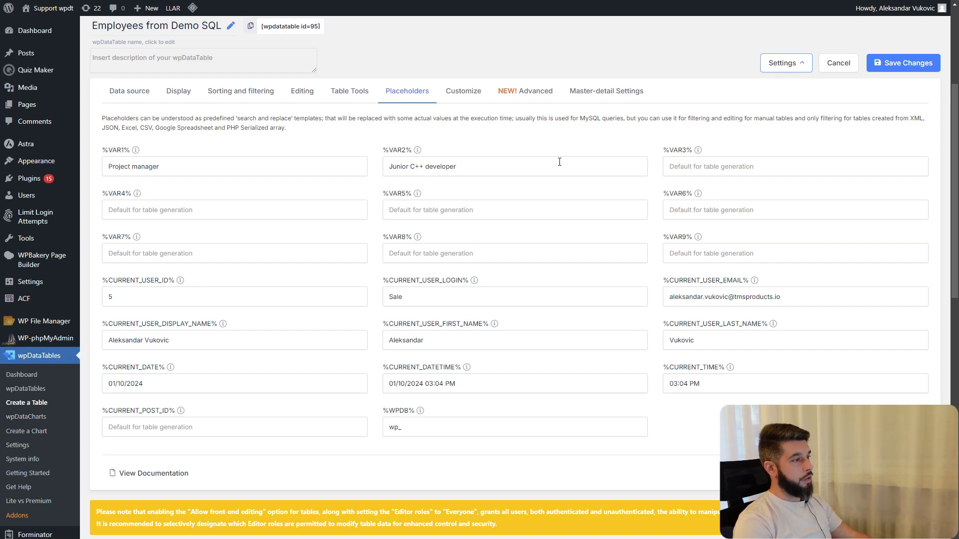
{"action": "left_click", "coordinate": [907, 62]}
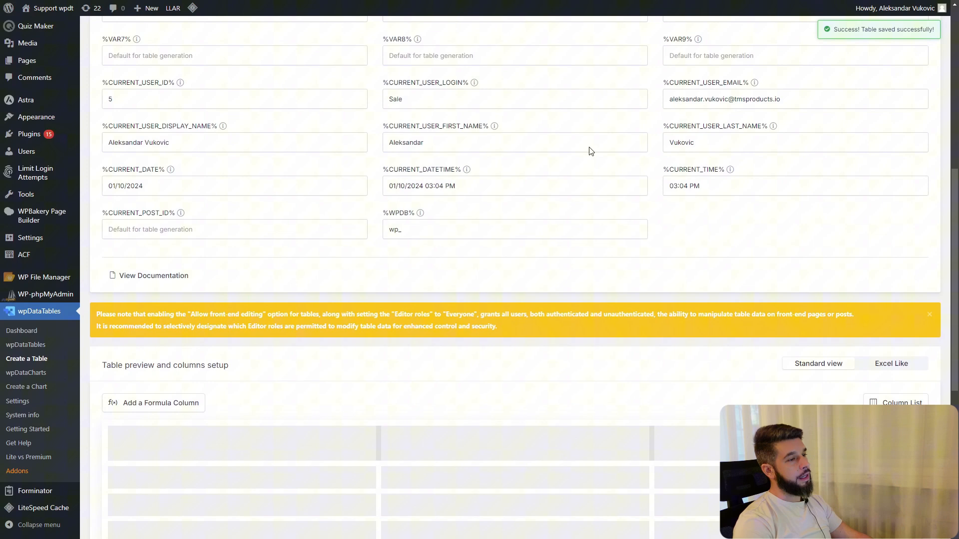
- Scroll to the preview showing nine Junior C++ developer rows
{"action": "scroll", "scroll_direction": "down", "scroll_amount": 3}
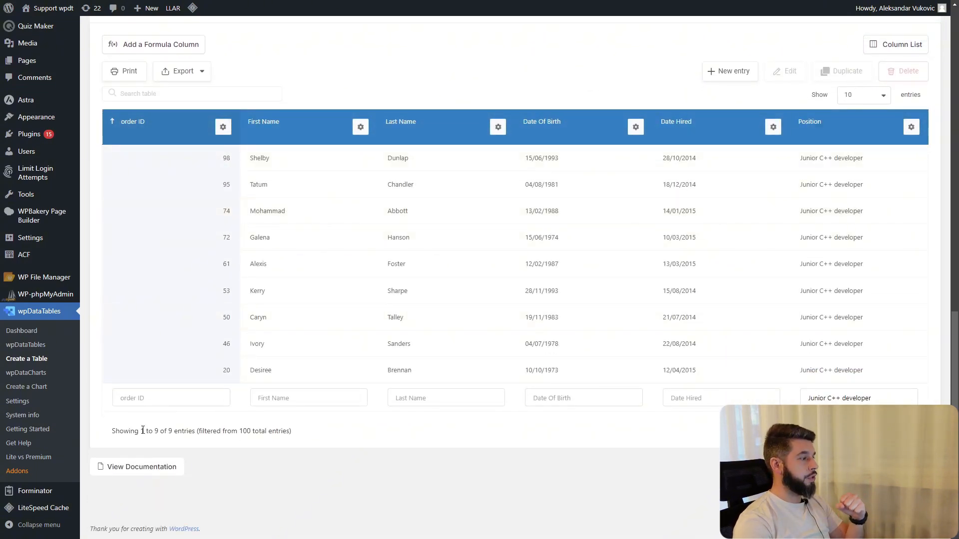
{"action": "mouse_move", "coordinate": [275, 450]}
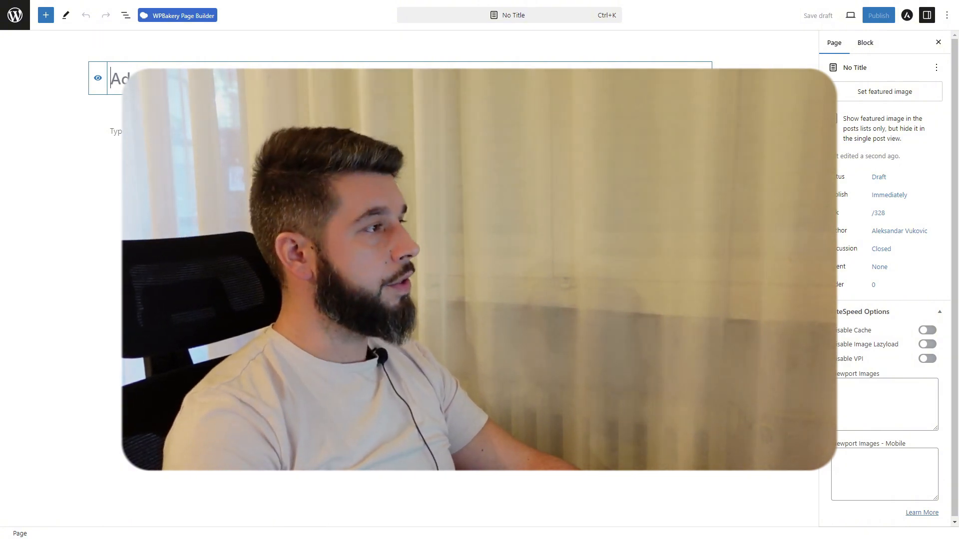
- Title the page 'Placeholder Table' and embed the Employees from Demo SQL table
{"action": "type", "text": "Tab"}
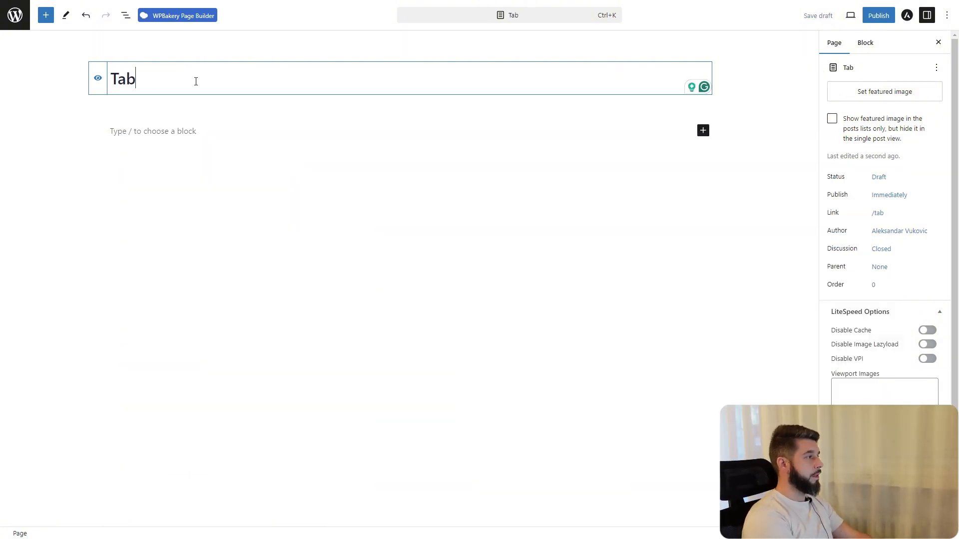
{"action": "type", "text": "Placeholder"}
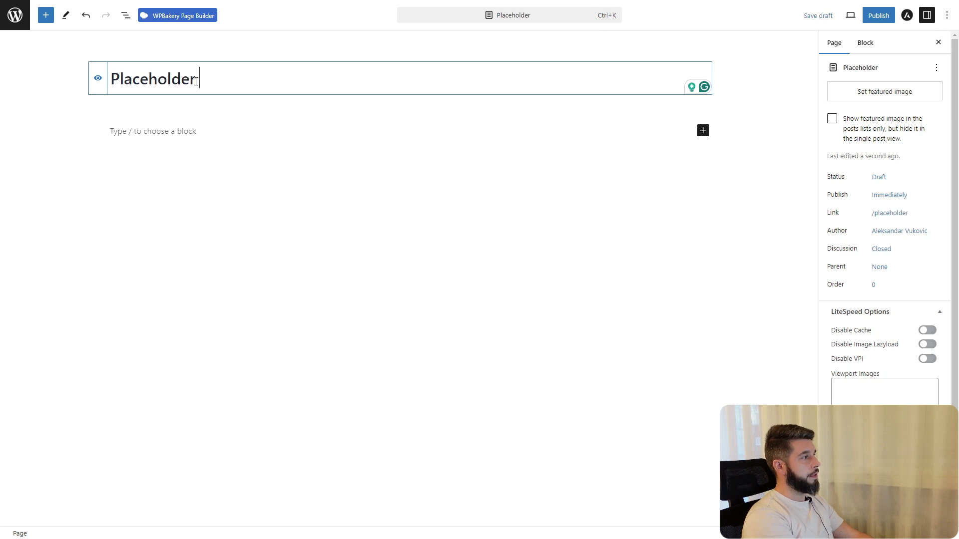
{"action": "type", "text": "Table"}
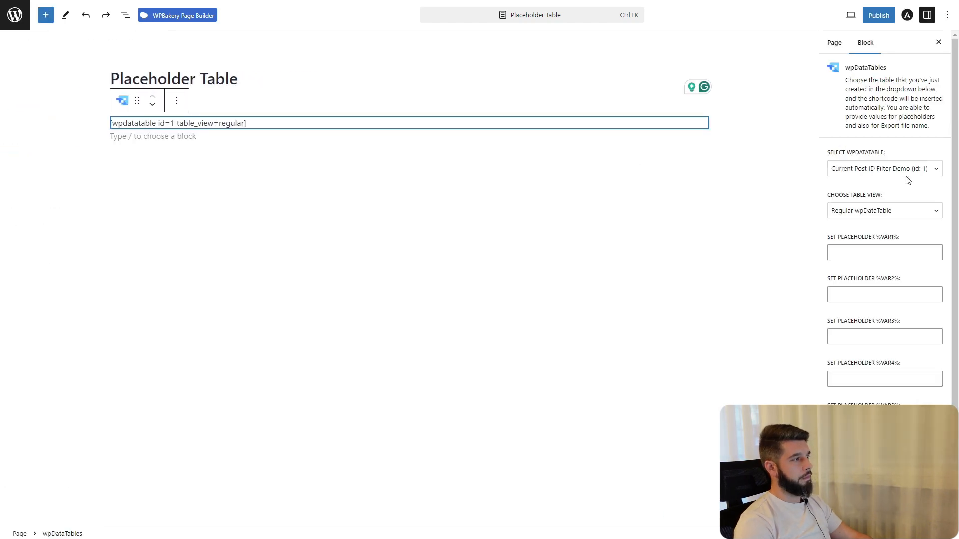
{"action": "left_click", "coordinate": [882, 168]}
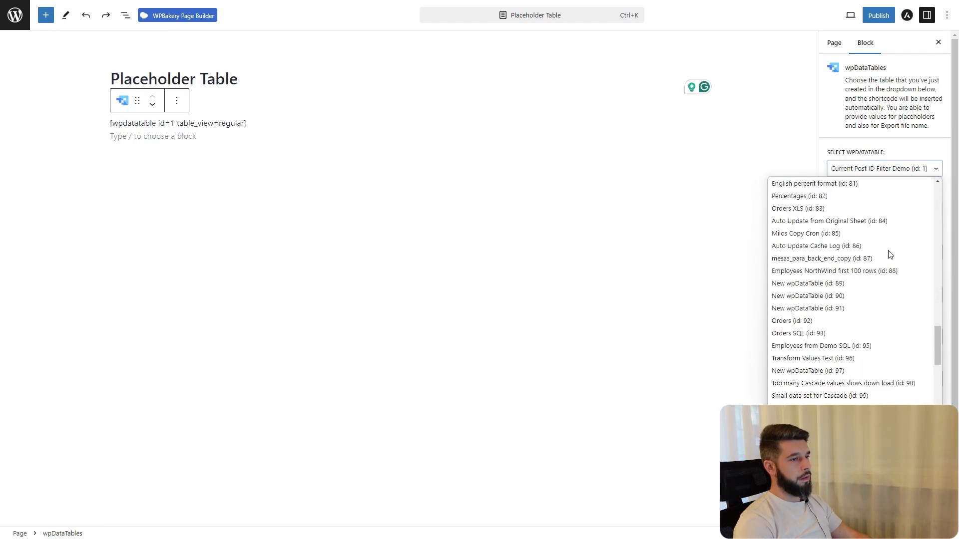
{"action": "left_click", "coordinate": [820, 345]}
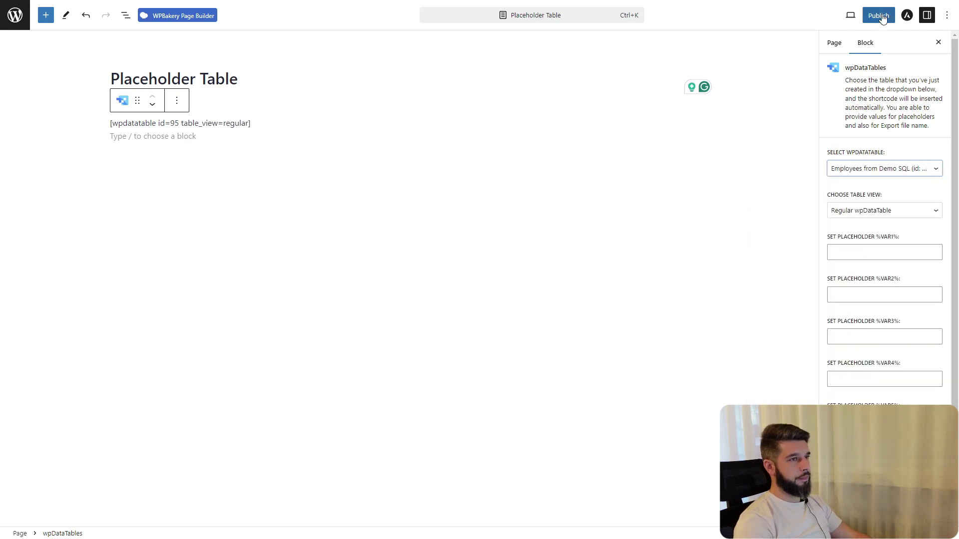
- Publish the page and view it in a new tab
{"action": "left_click", "coordinate": [878, 15]}
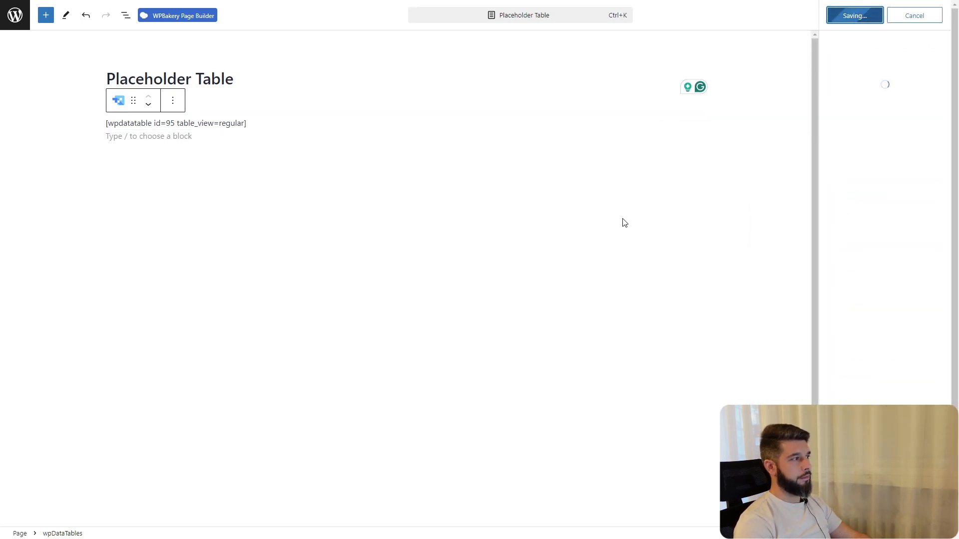
{"action": "right_click", "coordinate": [98, 518]}
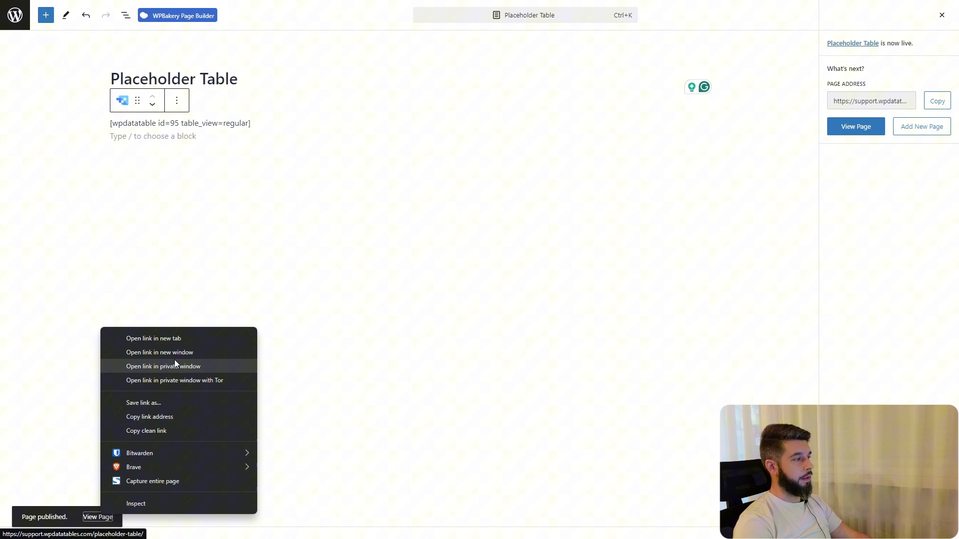
{"action": "mouse_move", "coordinate": [186, 346]}
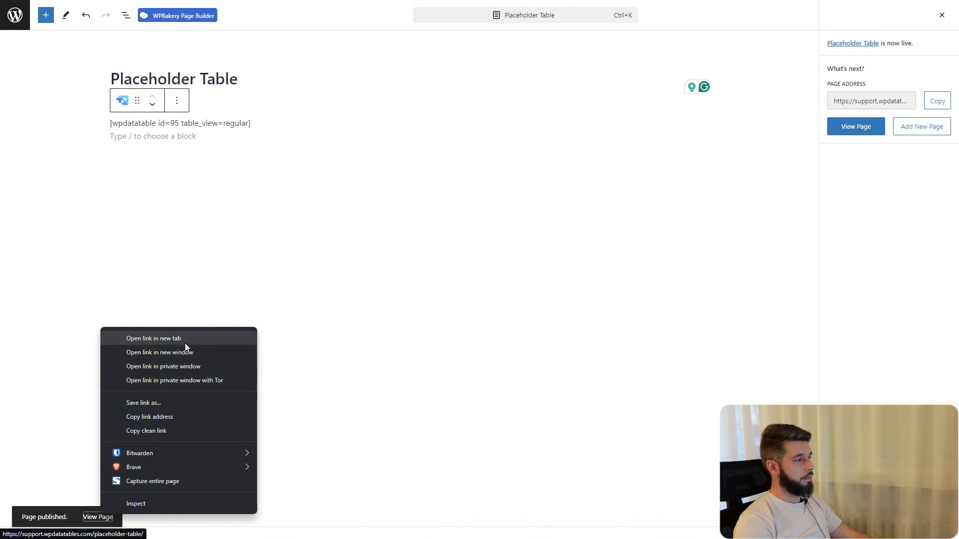
{"action": "left_click", "coordinate": [154, 338]}
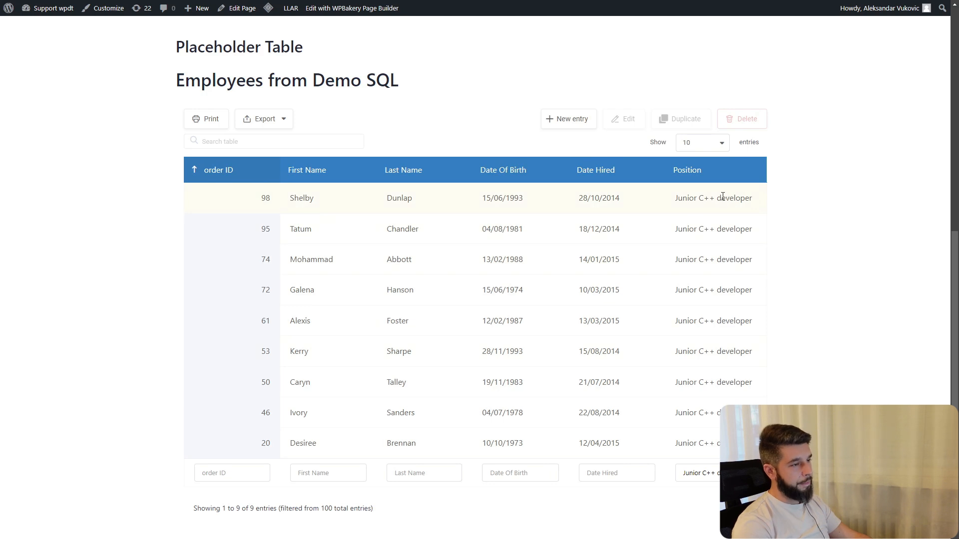
{"action": "mouse_move", "coordinate": [685, 199]}
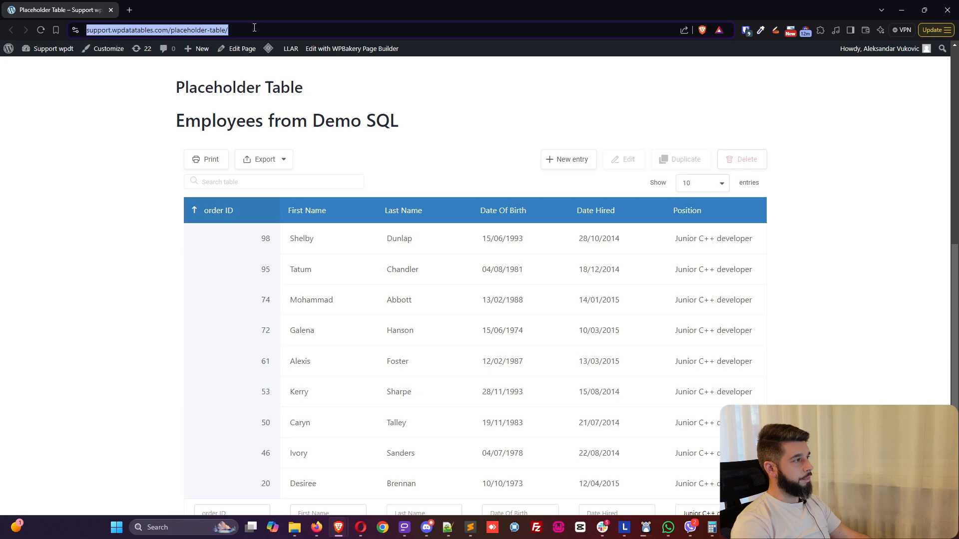
- Append ?wdt_var2=Project manager to the page URL to show 14 rows
{"action": "type", "text": "?"}
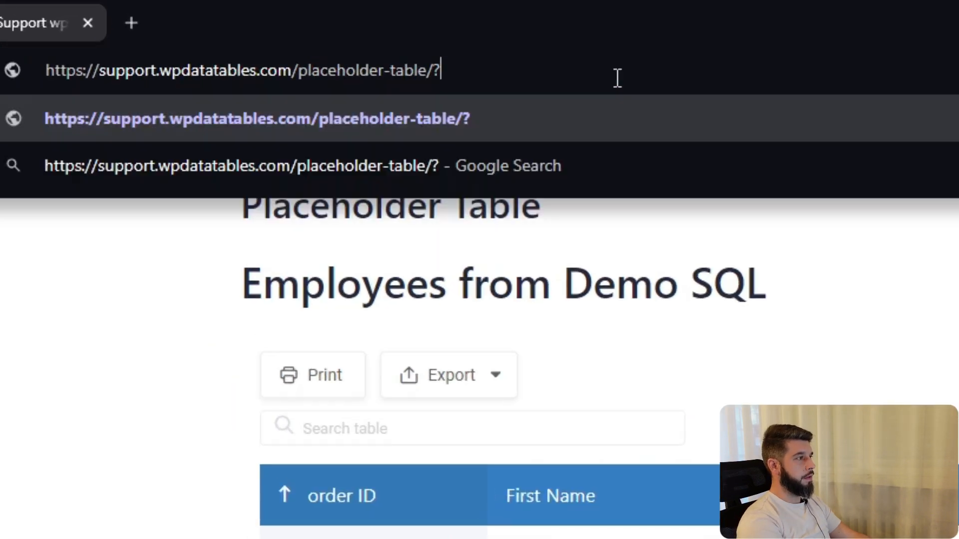
{"action": "type", "text": "wdt"}
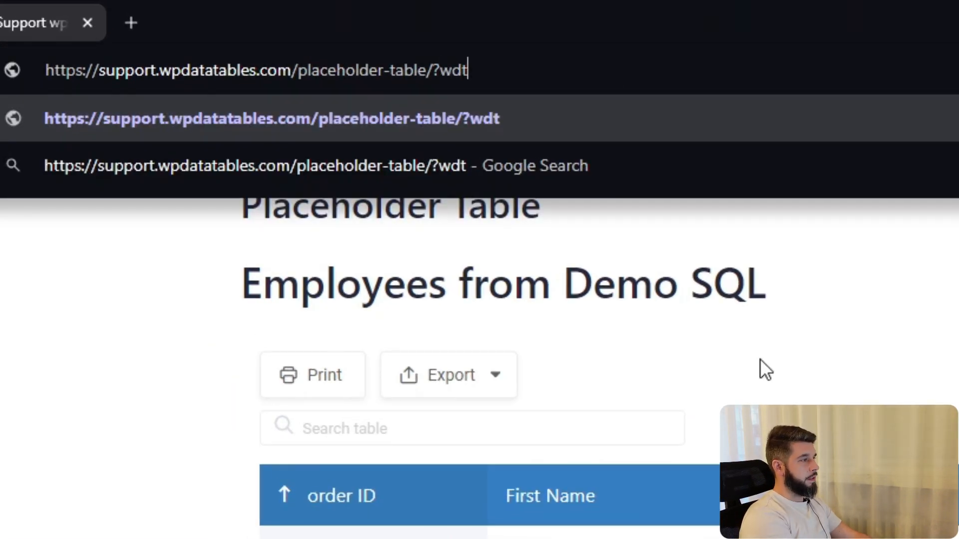
{"action": "type", "text": "_"}
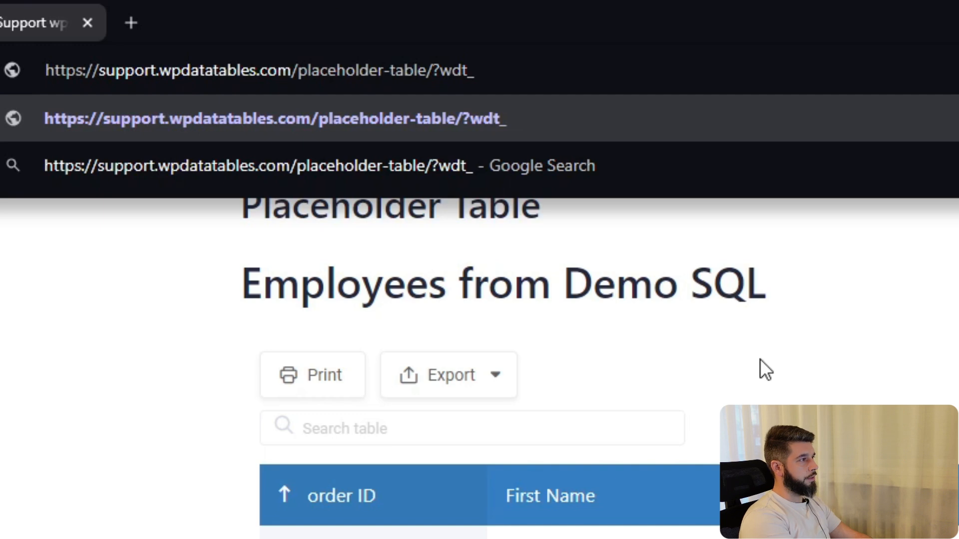
{"action": "type", "text": "var2="}
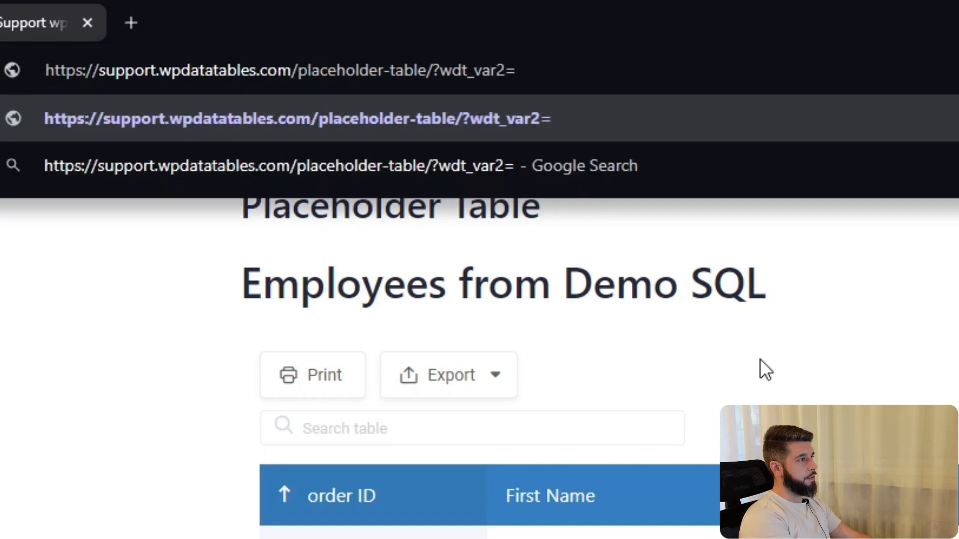
{"action": "type", "text": "Project%20manager"}
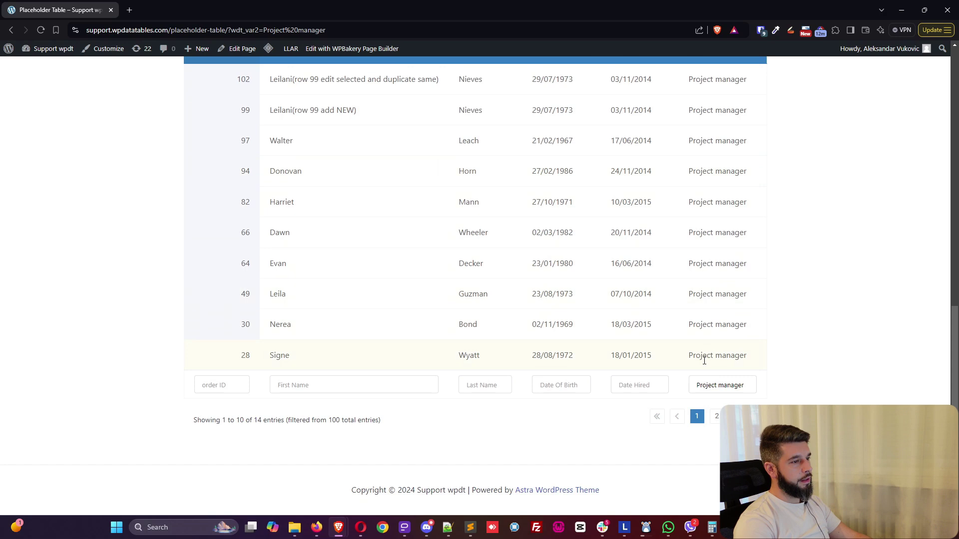
- Toggle fullscreen and highlight the wdt_var2 parameter in the address bar
{"action": "key", "text": "f11"}
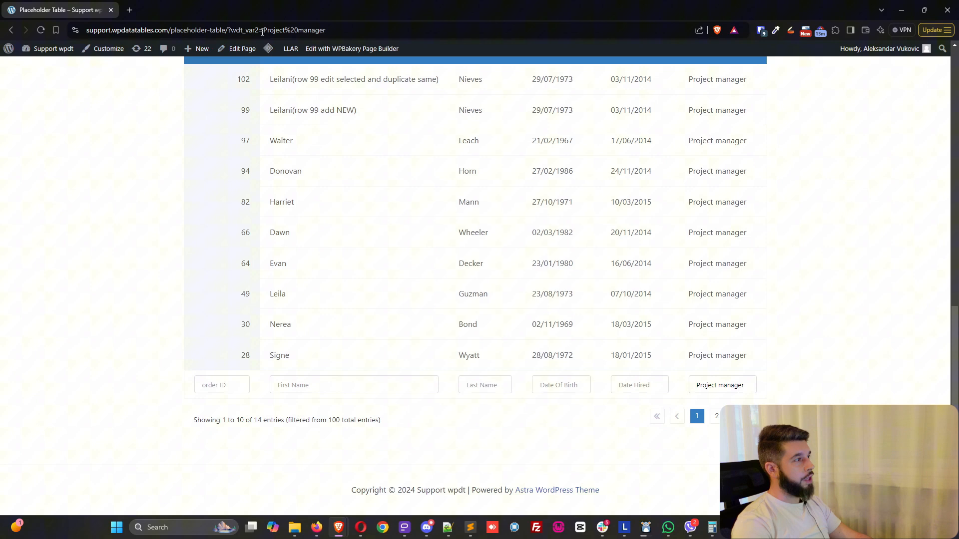
{"action": "double_click", "coordinate": [317, 30]}
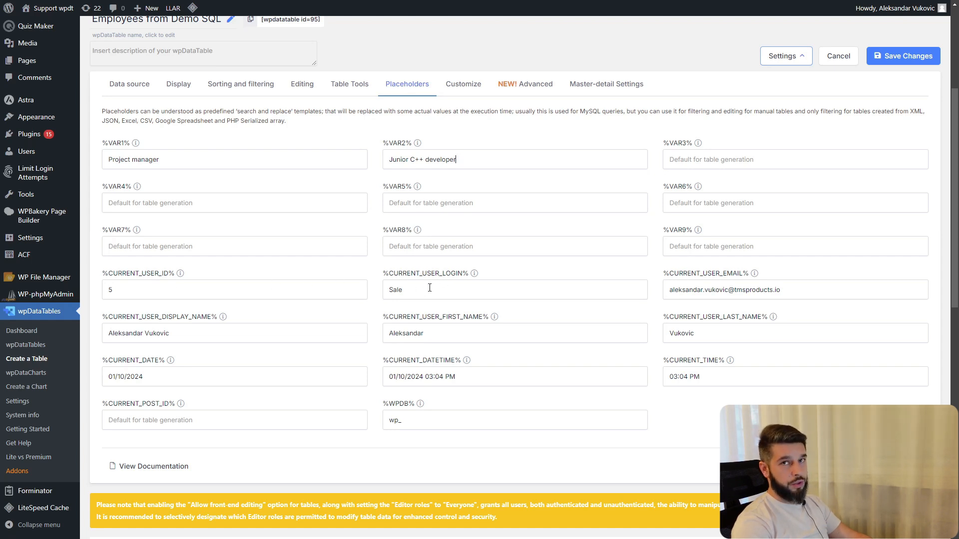
{"action": "mouse_move", "coordinate": [763, 293]}
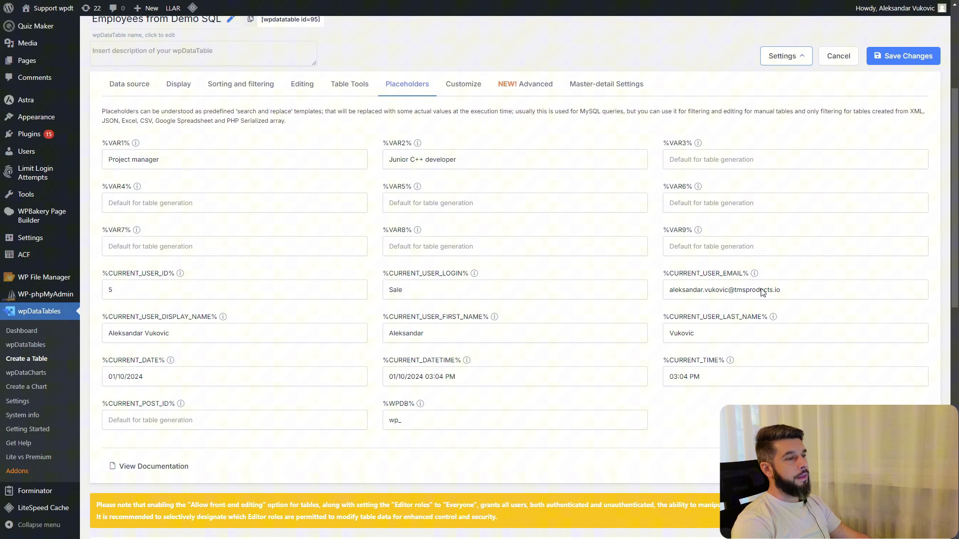
{"action": "mouse_move", "coordinate": [387, 312]}
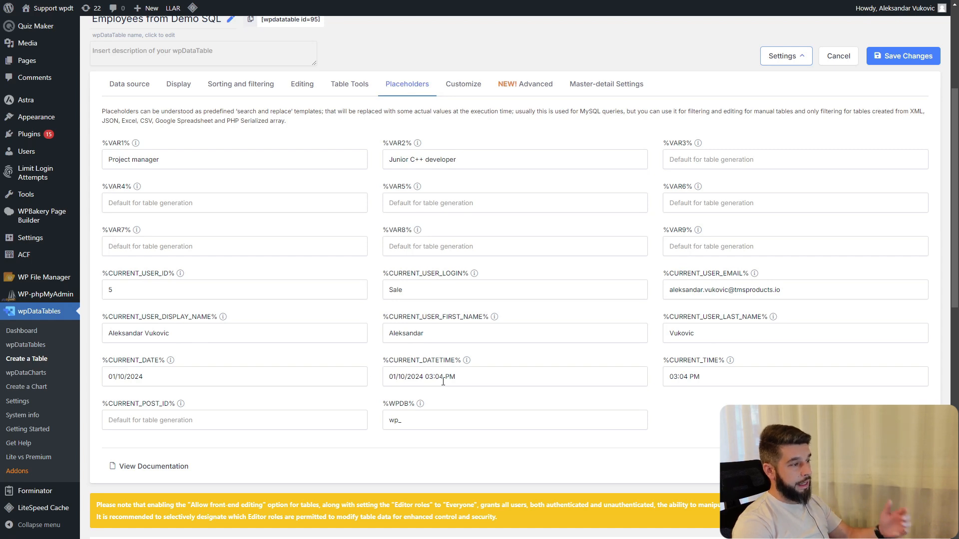
- Review the Placeholders tab and the preview listing 9 Junior C++ developer rows
{"action": "left_click", "coordinate": [514, 159]}
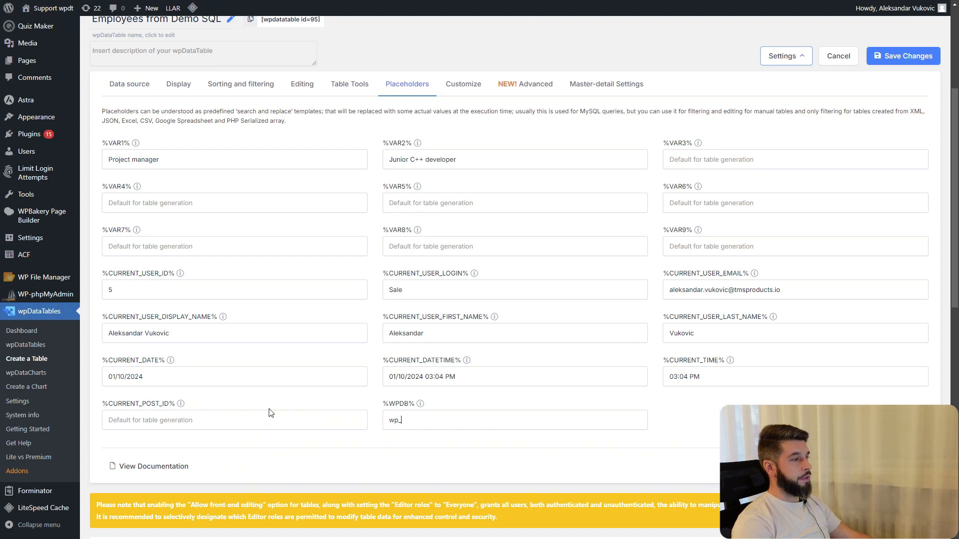
{"action": "mouse_move", "coordinate": [273, 410]}
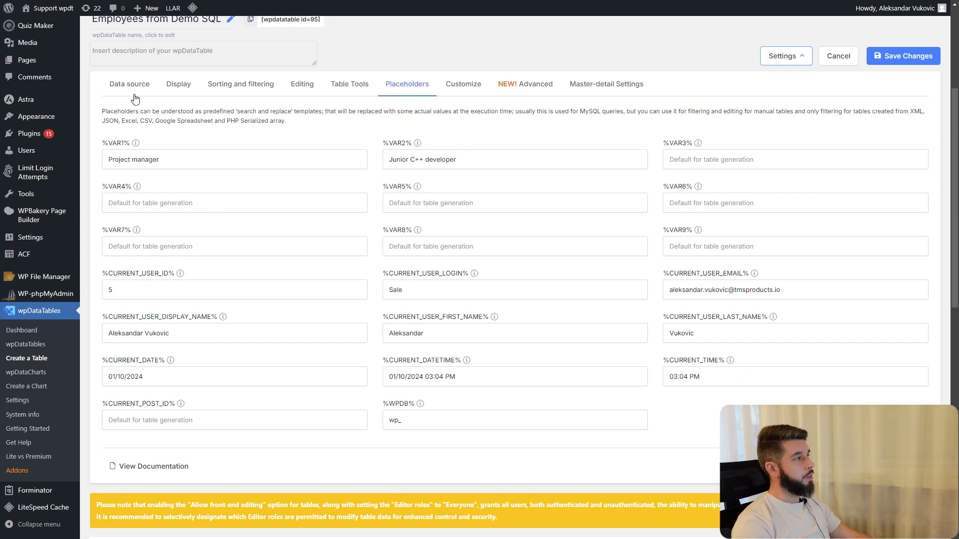
{"action": "scroll", "scroll_direction": "down", "scroll_amount": 3}
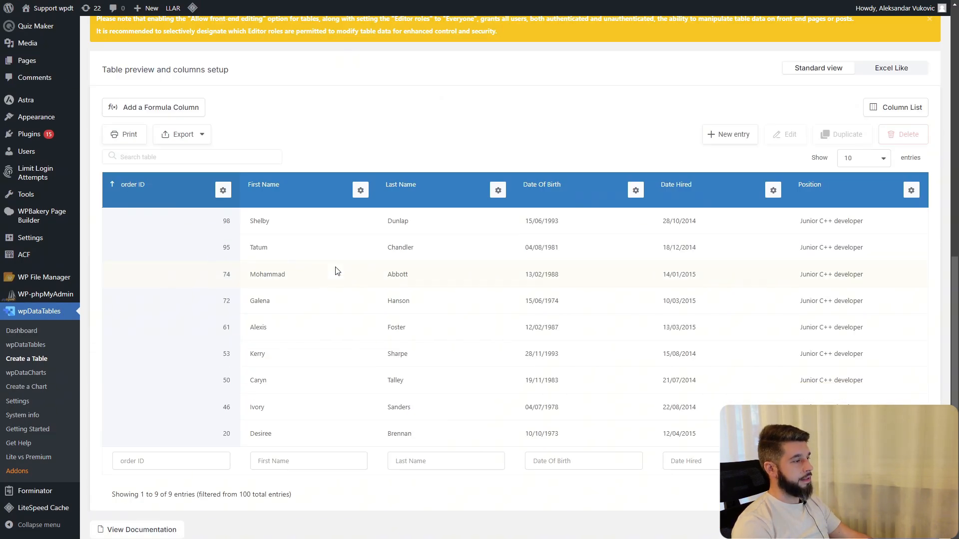
{"action": "mouse_move", "coordinate": [397, 263]}
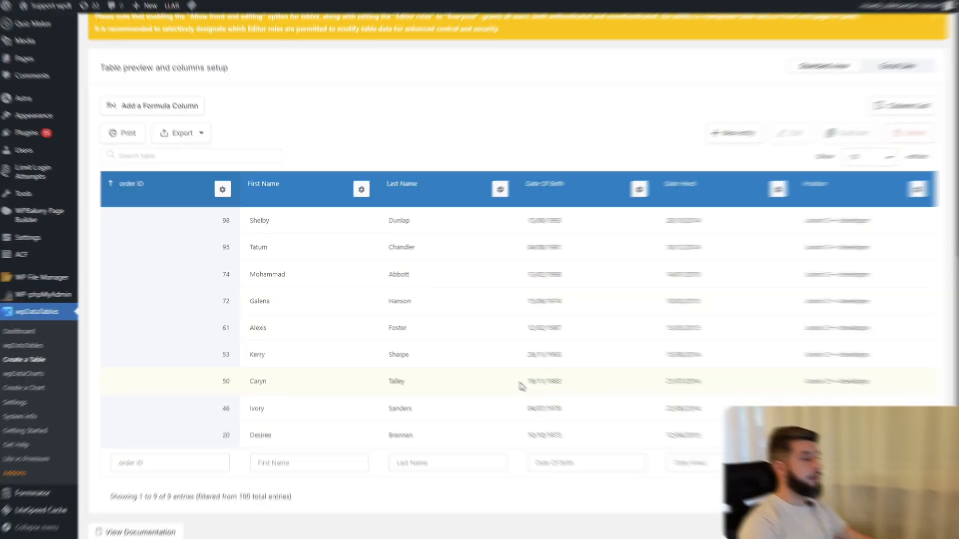
{"action": "scroll", "scroll_direction": "up", "scroll_amount": 3}
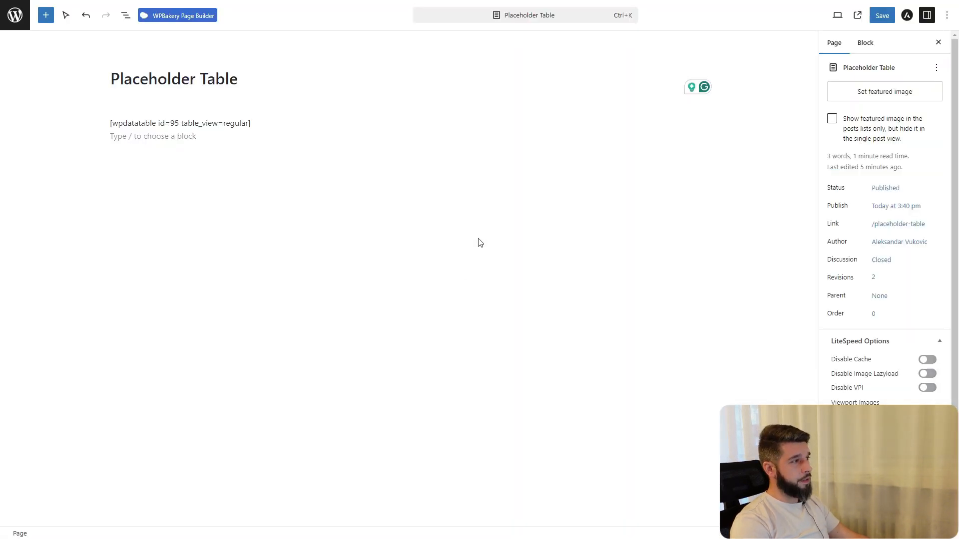
- Enter 'Project manager' for the block's %VAR2% placeholder, save, and open the page
{"action": "left_click", "coordinate": [179, 123]}
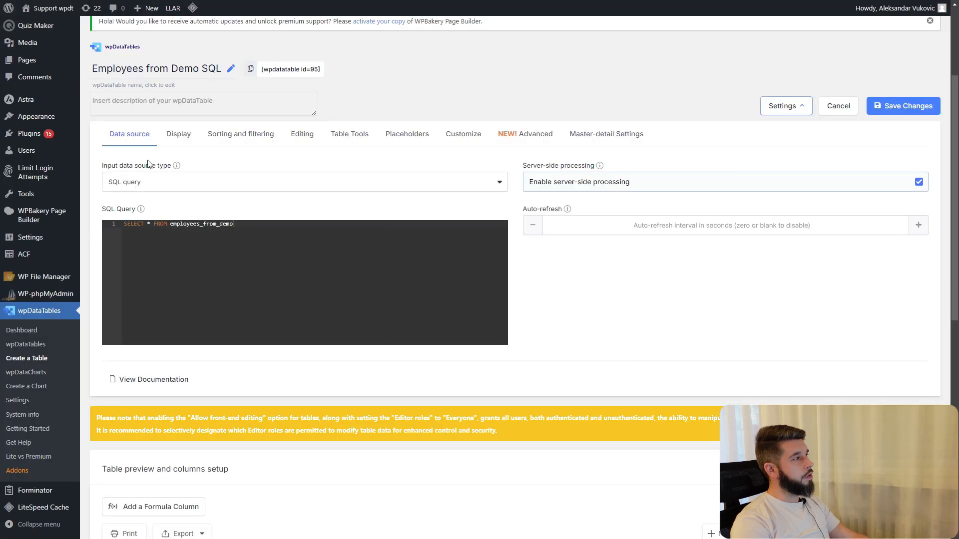
{"action": "mouse_move", "coordinate": [235, 214]}
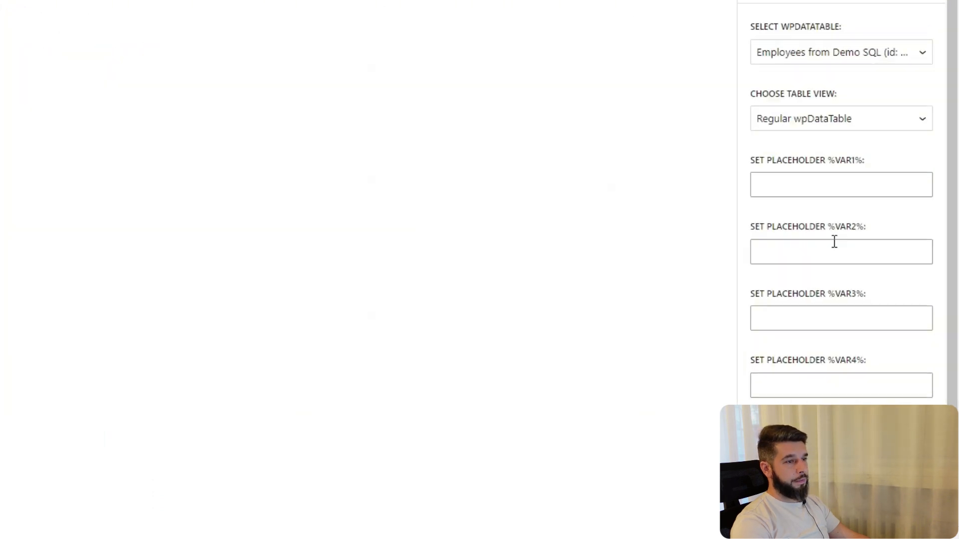
{"action": "type", "text": "Pr"}
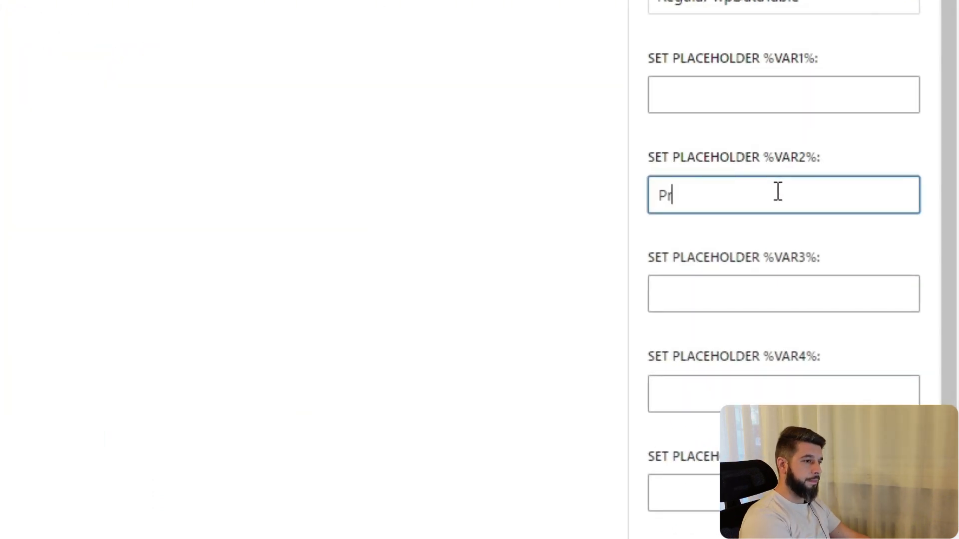
{"action": "type", "text": "oject manager"}
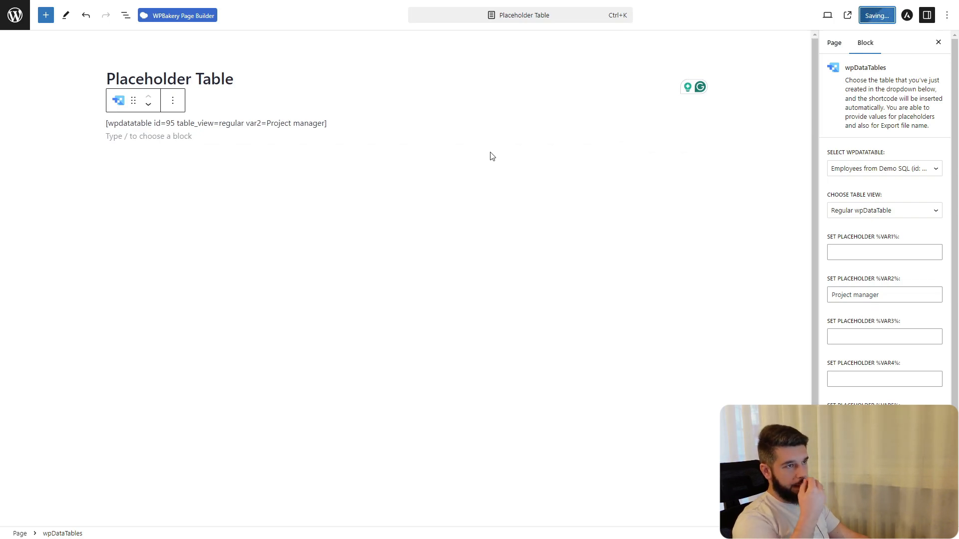
{"action": "left_click", "coordinate": [875, 14]}
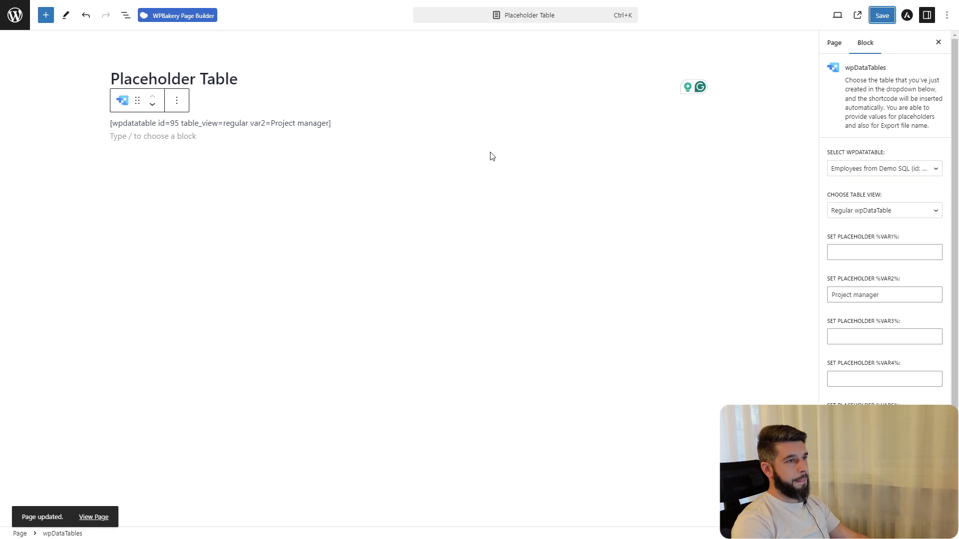
{"action": "left_click", "coordinate": [93, 516]}
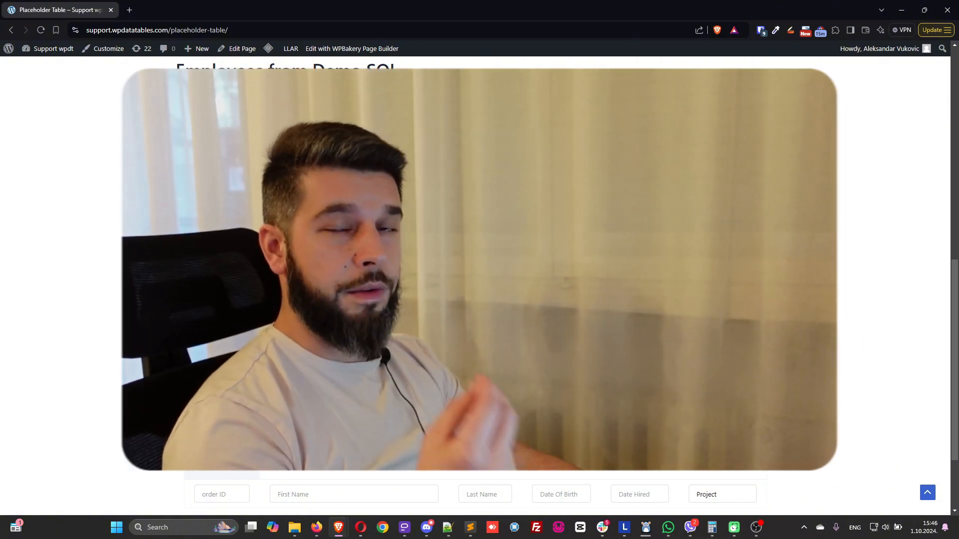
- Scroll through the live table filtered to Project manager positions
{"action": "scroll", "scroll_direction": "down", "scroll_amount": 3}
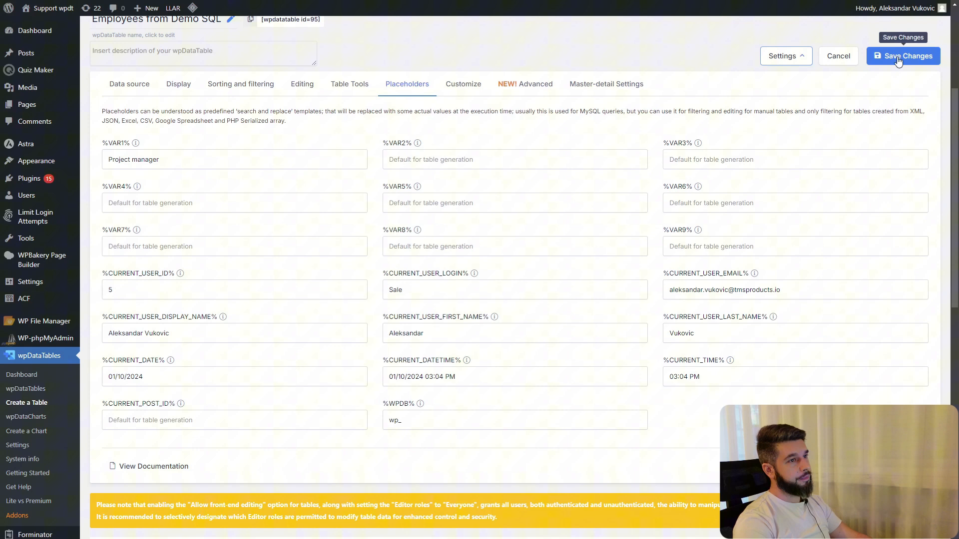
- Save the table and copy the %CURRENT_DATE% placeholder name
{"action": "left_click", "coordinate": [904, 55]}
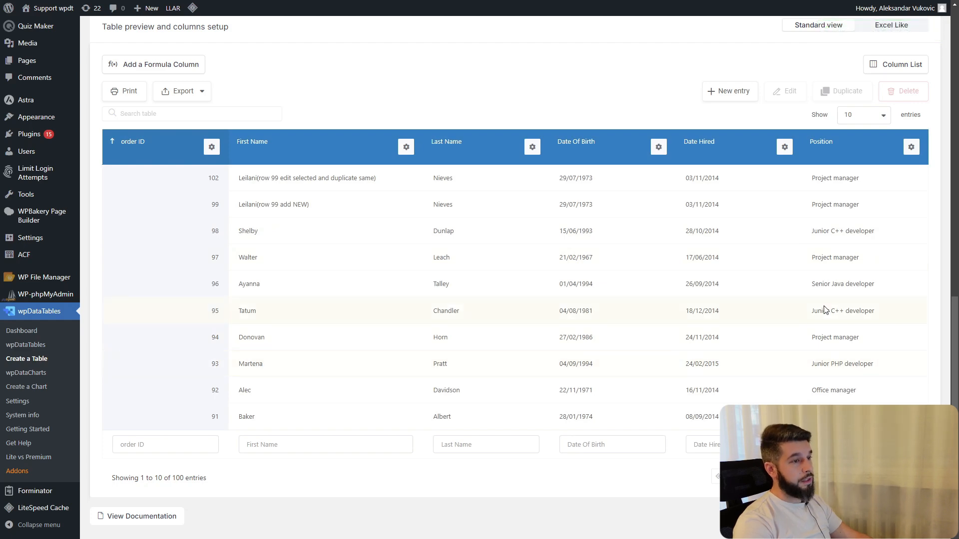
{"action": "left_click", "coordinate": [407, 79]}
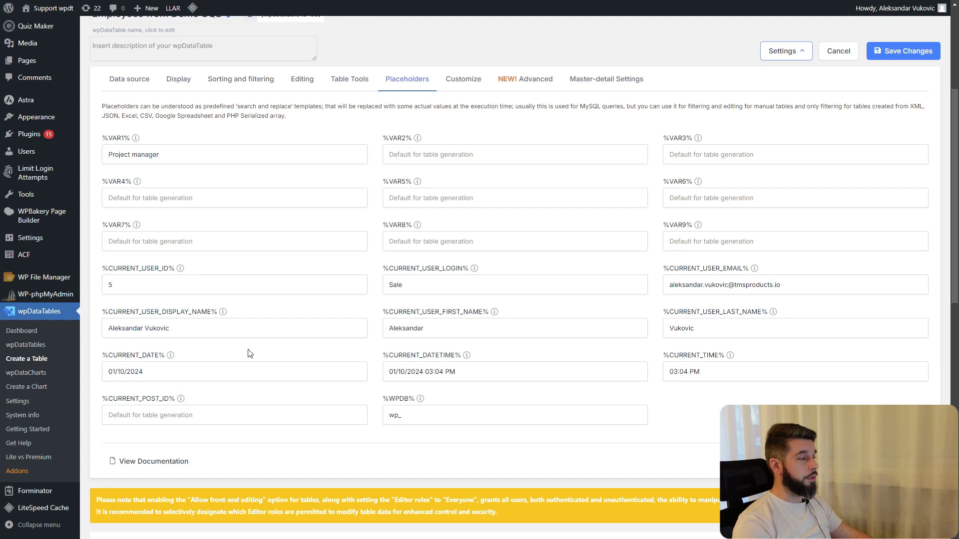
{"action": "mouse_move", "coordinate": [101, 357]}
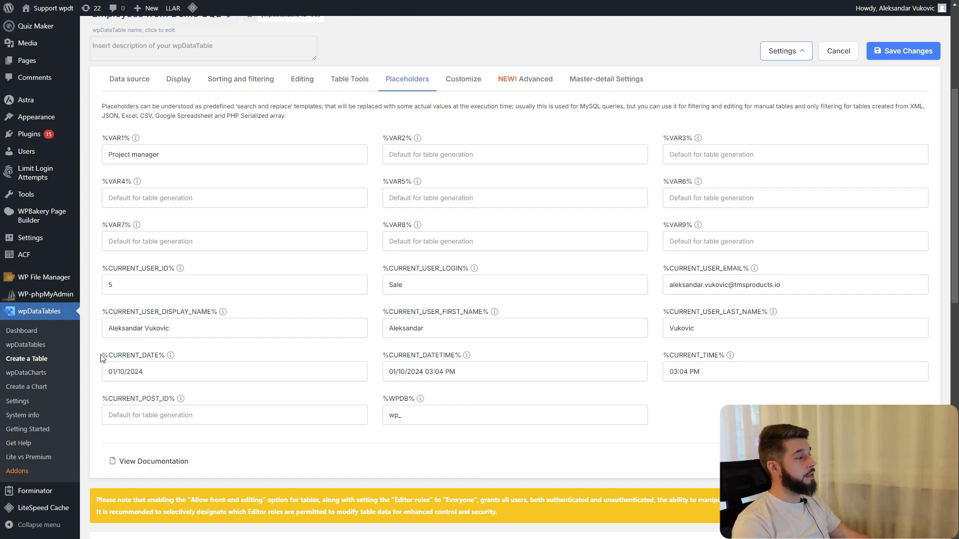
{"action": "double_click", "coordinate": [131, 356]}
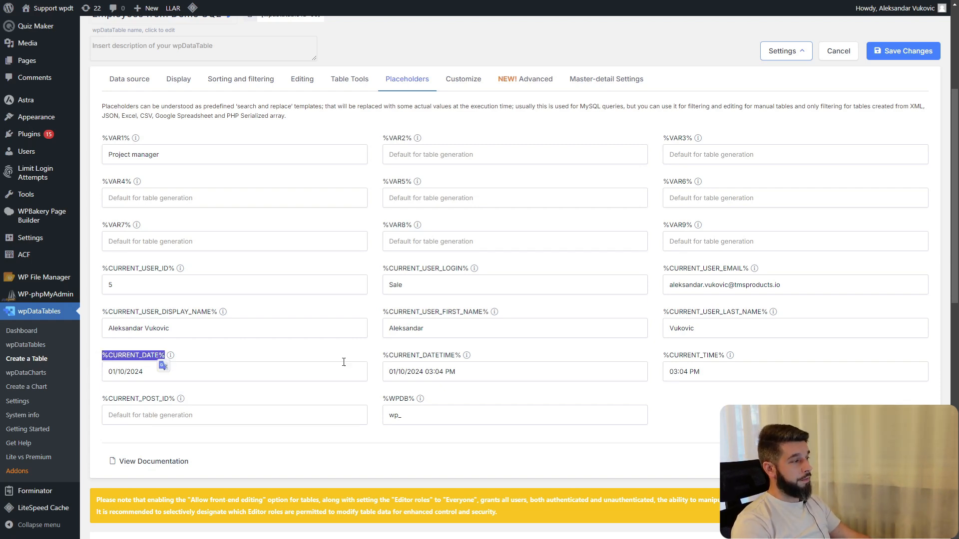
{"action": "mouse_move", "coordinate": [418, 277]}
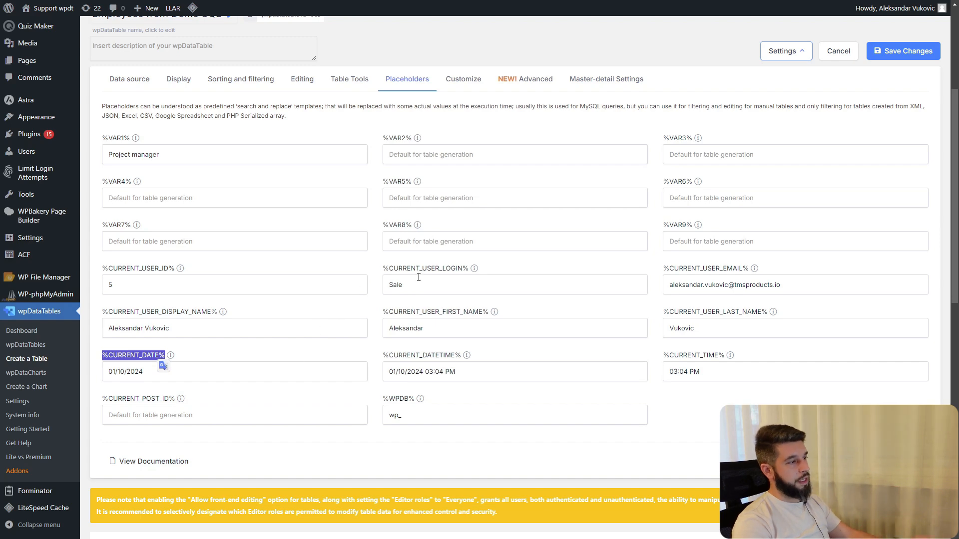
{"action": "mouse_move", "coordinate": [494, 311]}
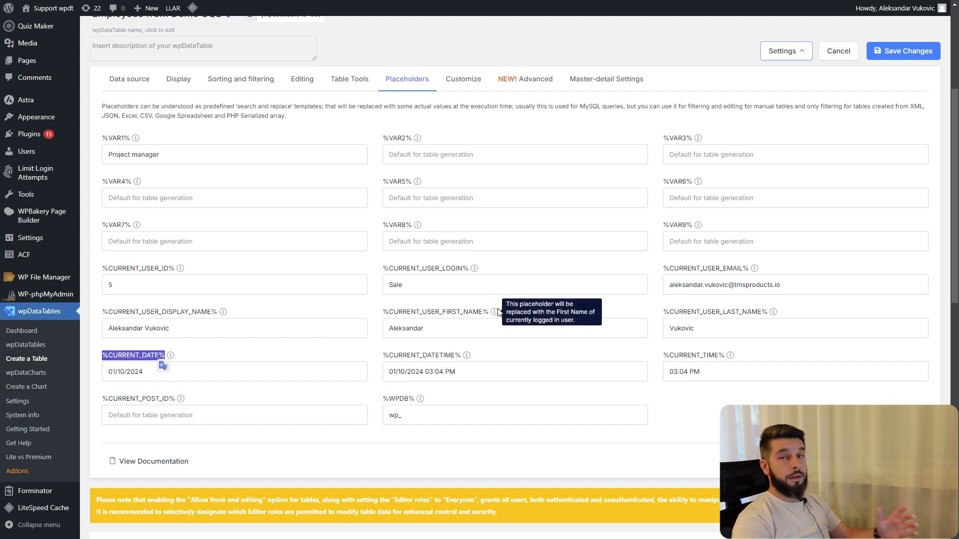
- Scroll to the preview and open the Date Hired column's settings
{"action": "scroll", "scroll_direction": "down", "scroll_amount": 3}
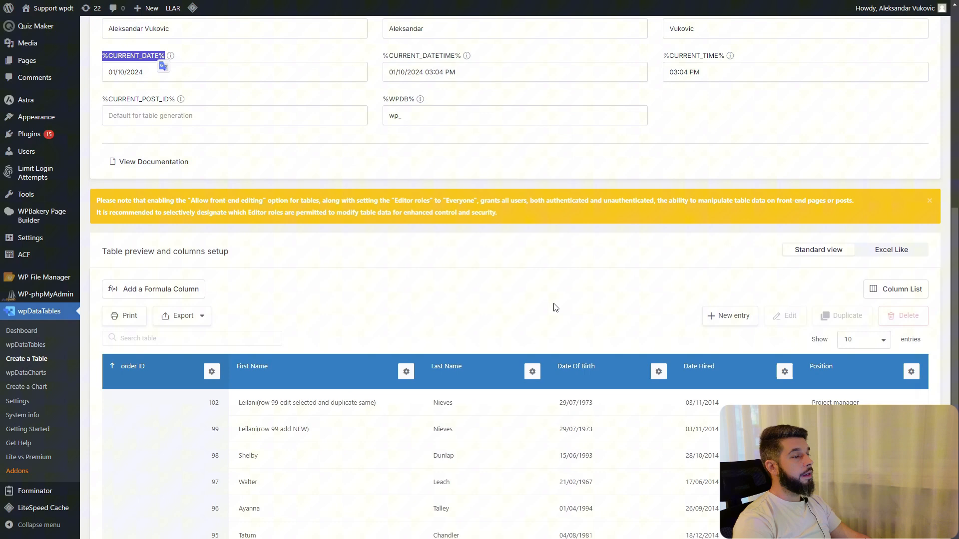
{"action": "scroll", "scroll_direction": "down", "scroll_amount": 3}
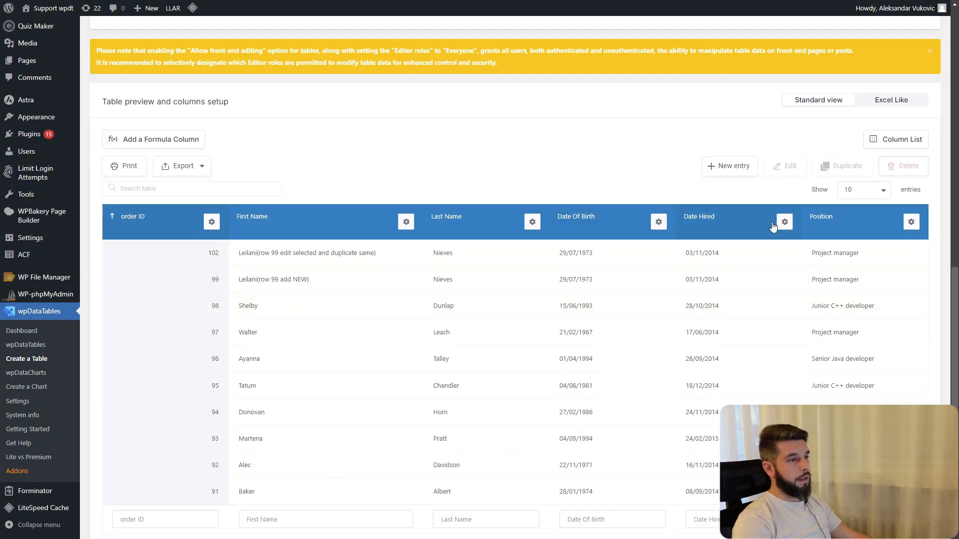
{"action": "left_click", "coordinate": [784, 222]}
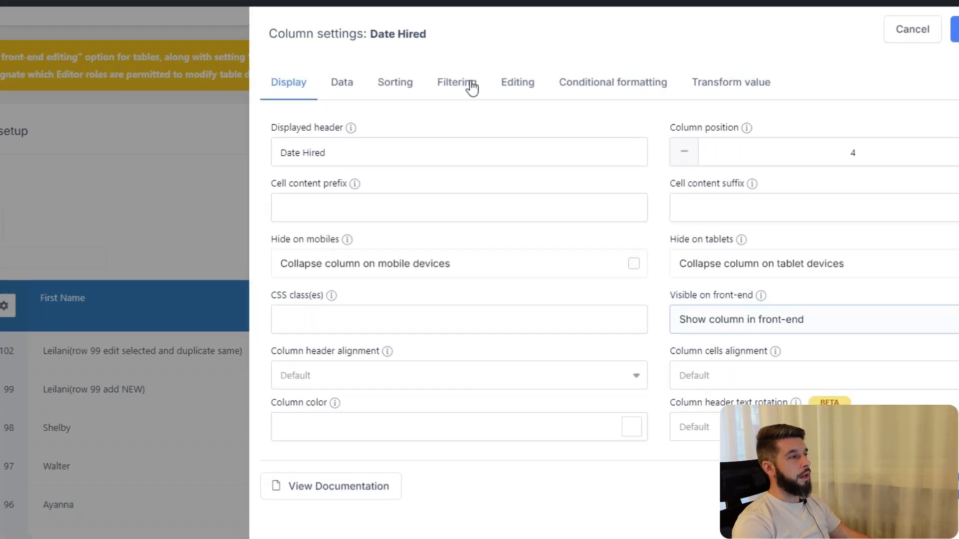
- Set Date Hired's predefined editing value to %CURRENT_DATE%, save, and check the new-entry form
{"action": "left_click", "coordinate": [517, 82]}
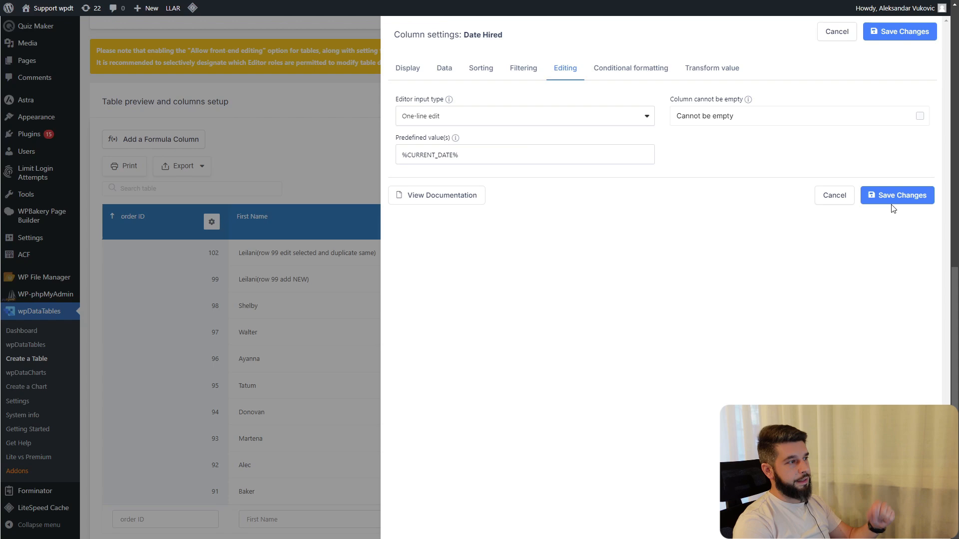
{"action": "left_click", "coordinate": [896, 195]}
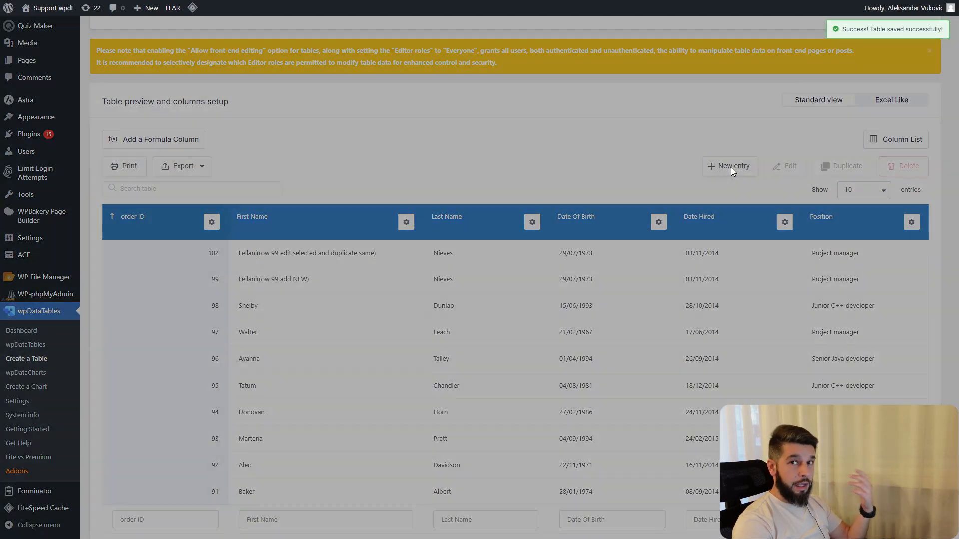
{"action": "left_click", "coordinate": [729, 166]}
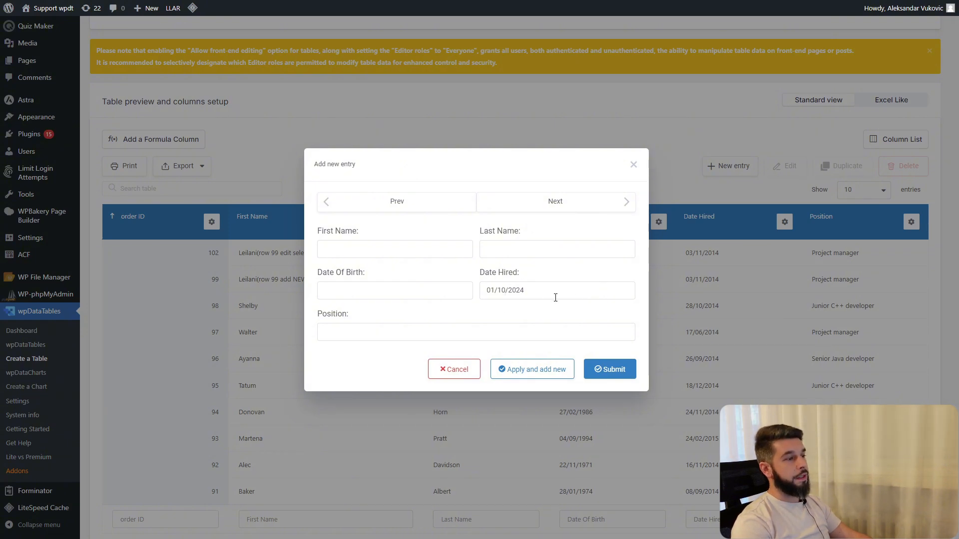
{"action": "left_click", "coordinate": [453, 369]}
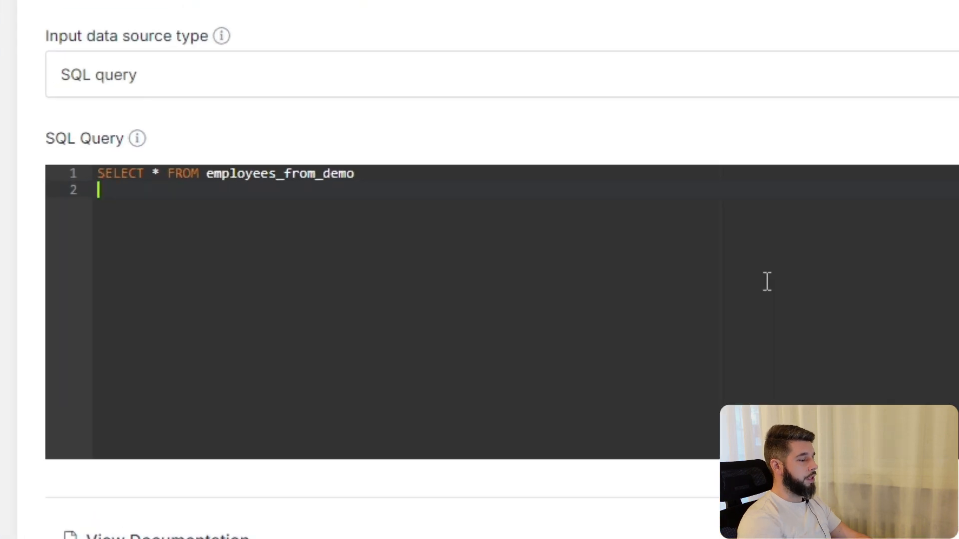
- Write the SQL condition WHERE ID > %VAR1% AND ID < %VAR5%, fixing the %BAR typo
{"action": "type", "text": "WHERE I"}
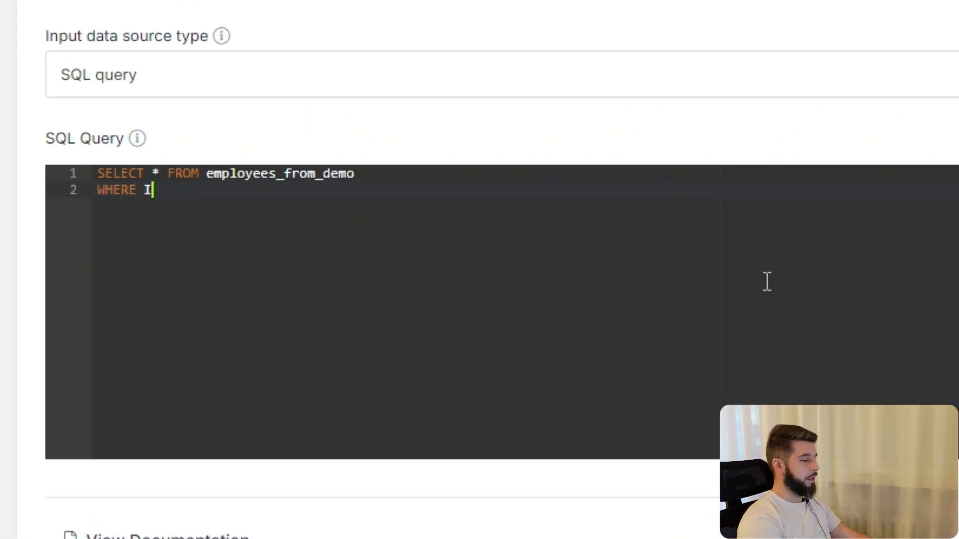
{"action": "type", "text": "D >"}
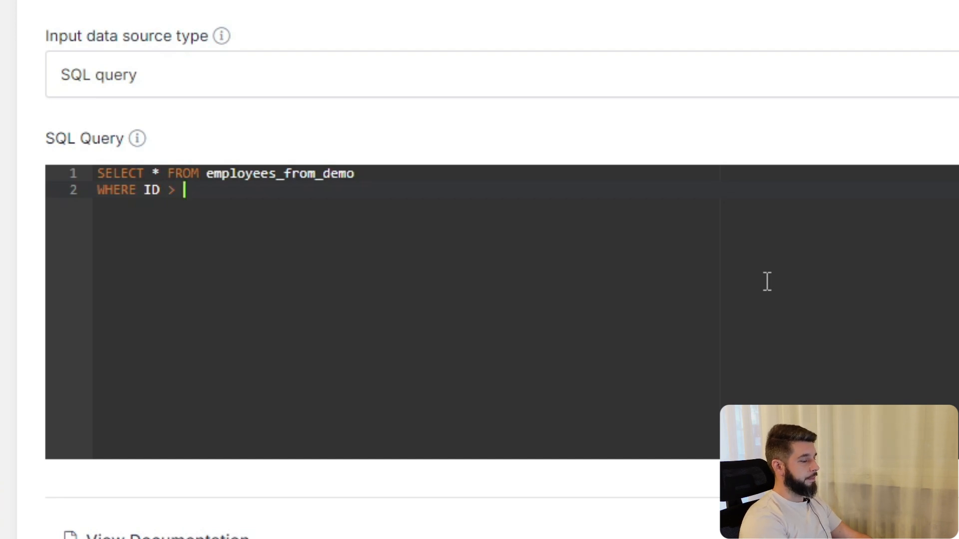
{"action": "type", "text": "%VAR1%"}
{"action": "type", "text": "AND ID"}
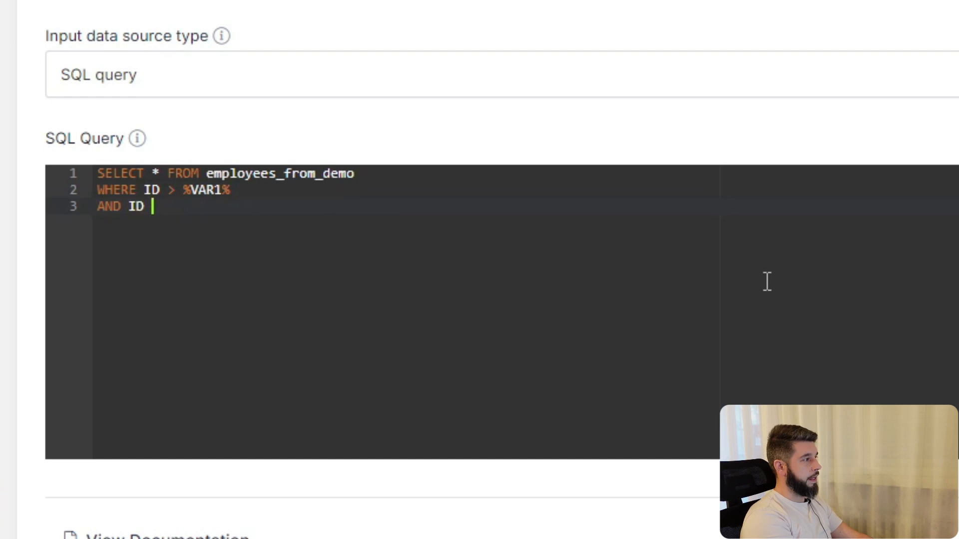
{"action": "type", "text": "< %BAR"}
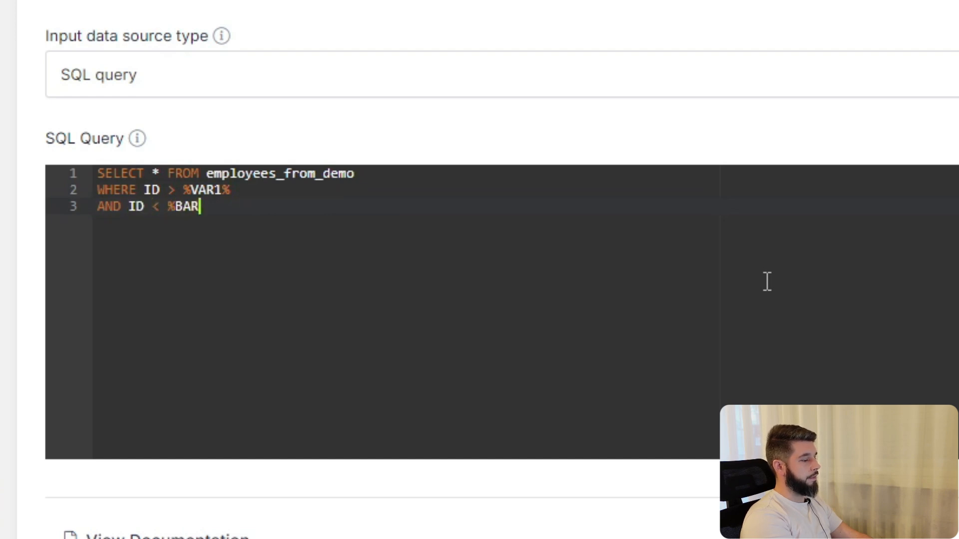
{"action": "key", "text": "Backspace"}
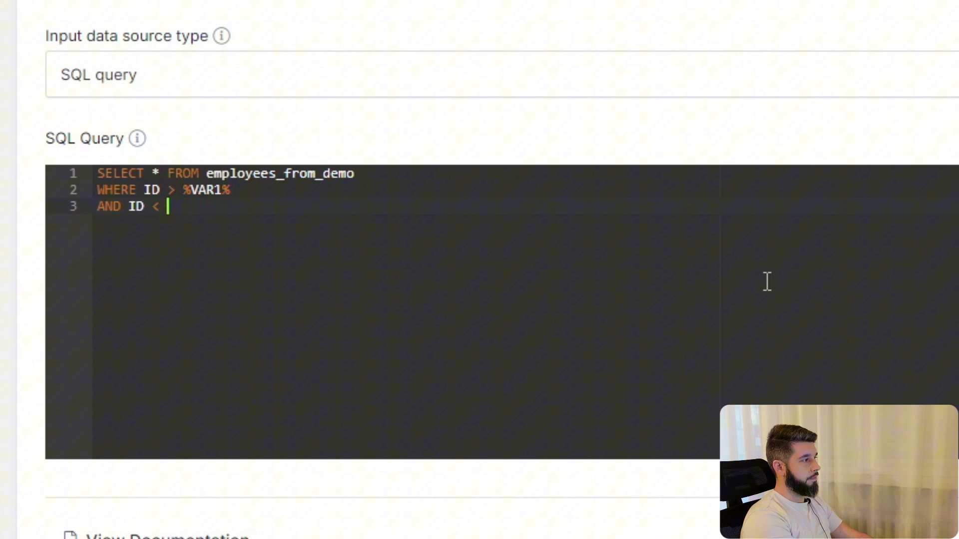
{"action": "type", "text": "%VAR5"}
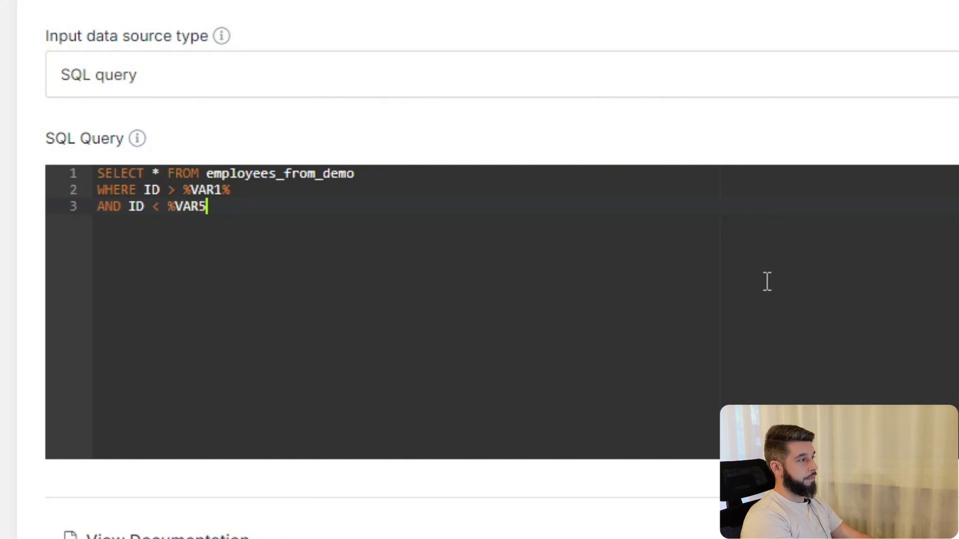
{"action": "scroll", "scroll_direction": "down", "scroll_amount": 3}
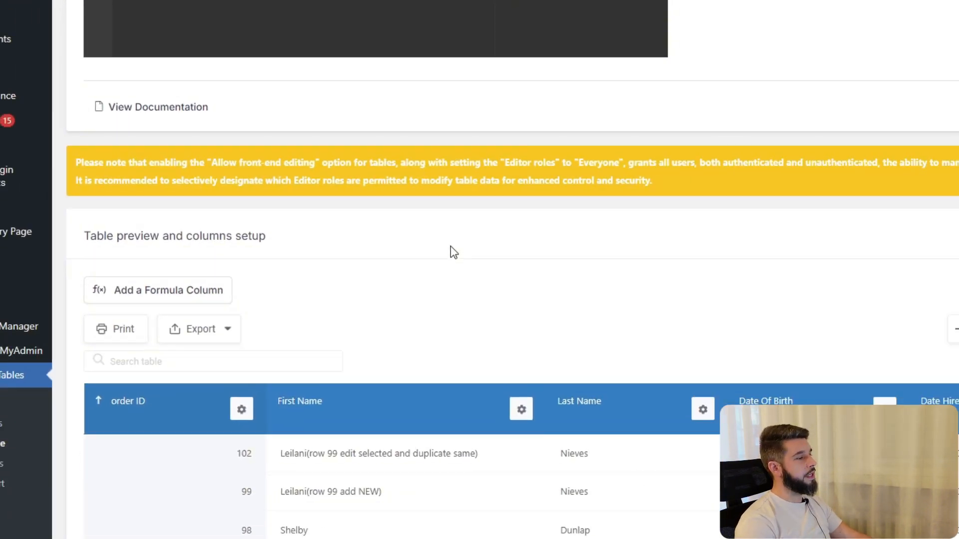
{"action": "scroll", "scroll_direction": "up", "scroll_amount": 3}
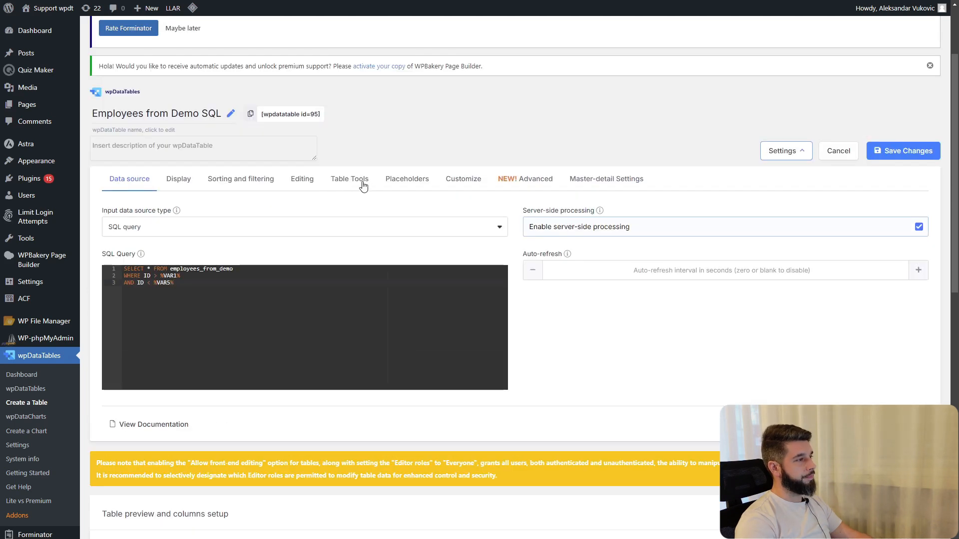
- Enter placeholder defaults 50 for %VAR1% and 95 for %VAR5%, then save the table
{"action": "left_click", "coordinate": [406, 179]}
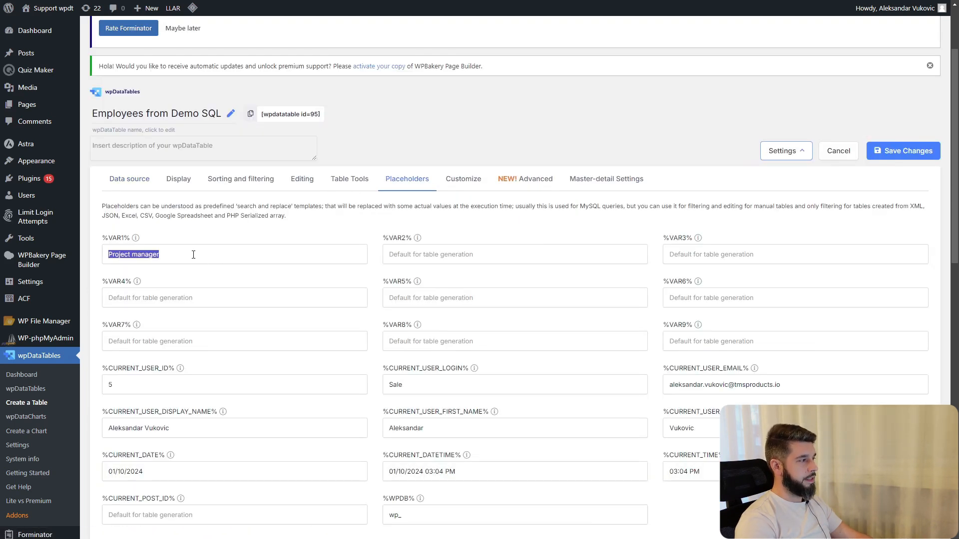
{"action": "type", "text": "50"}
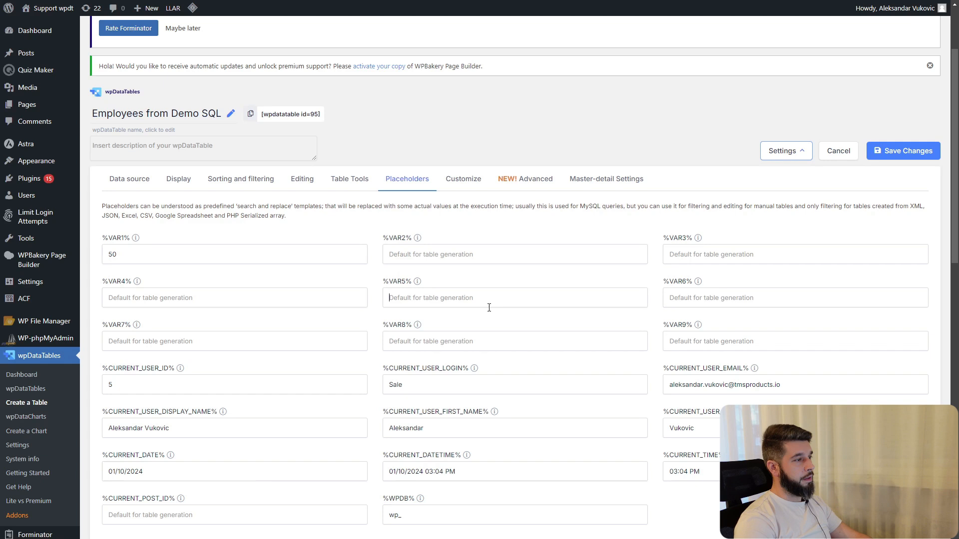
{"action": "type", "text": "9"}
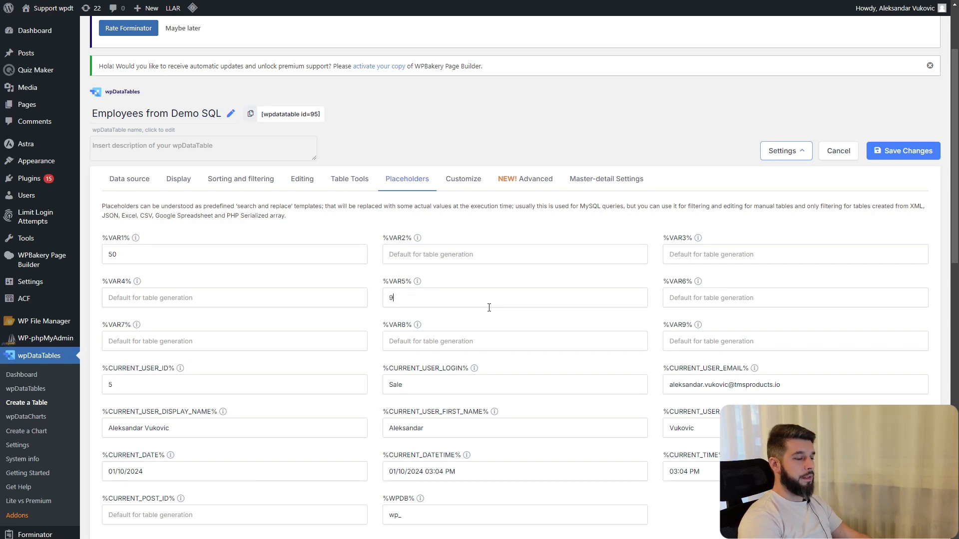
{"action": "left_click", "coordinate": [904, 150]}
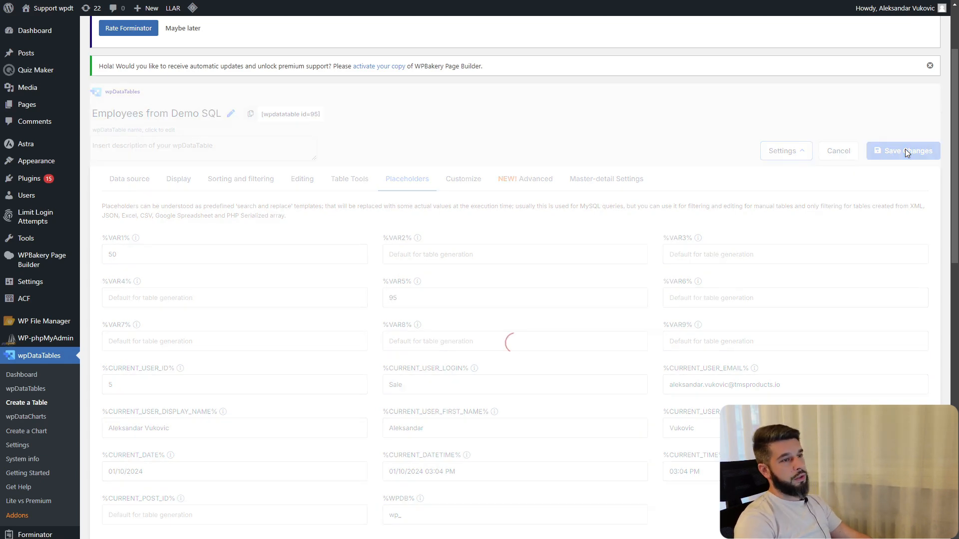
{"action": "left_click", "coordinate": [907, 150]}
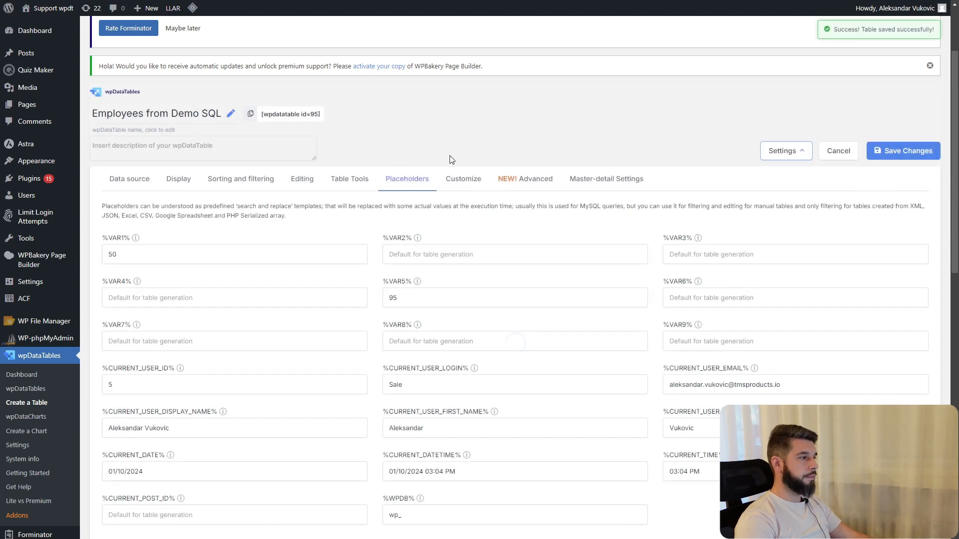
{"action": "left_click", "coordinate": [903, 150]}
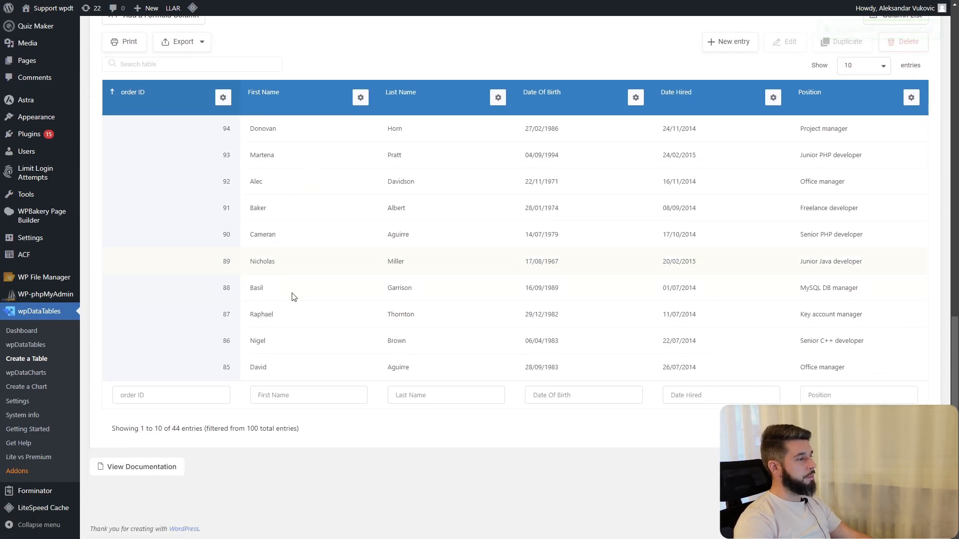
{"action": "mouse_move", "coordinate": [123, 95]}
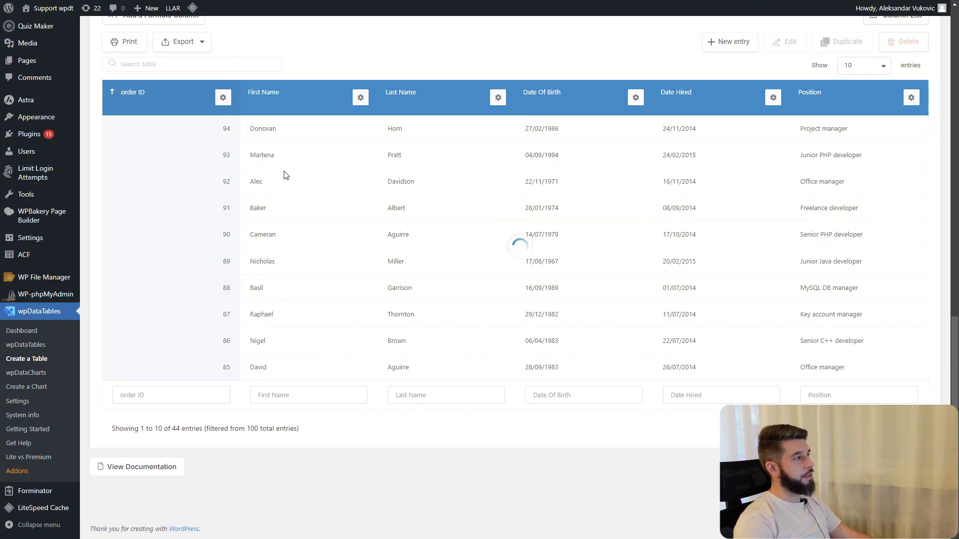
- Sort the preview by order ID, change the WHERE operator to '=', and open the Cascade table
{"action": "left_click", "coordinate": [132, 92]}
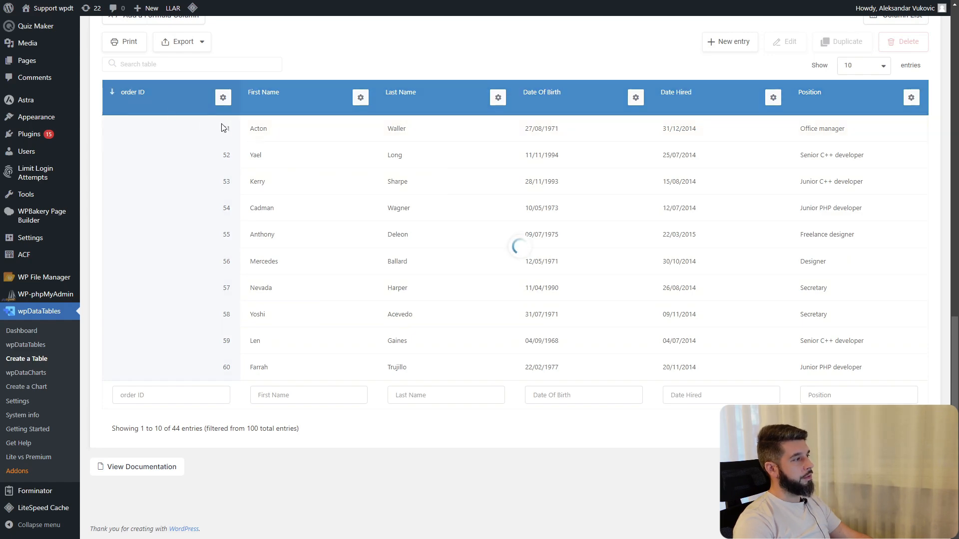
{"action": "scroll", "scroll_direction": "up", "scroll_amount": 3}
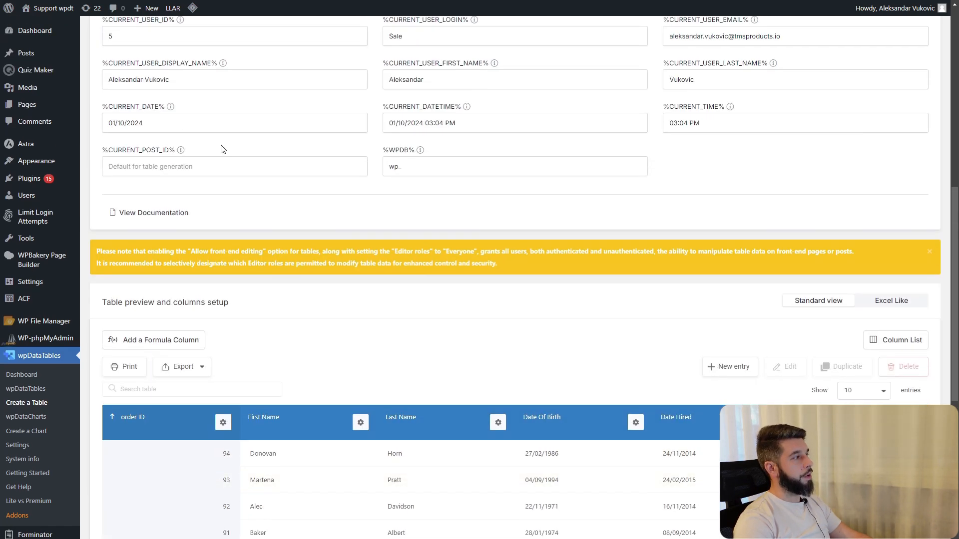
{"action": "scroll", "scroll_direction": "up", "scroll_amount": 3}
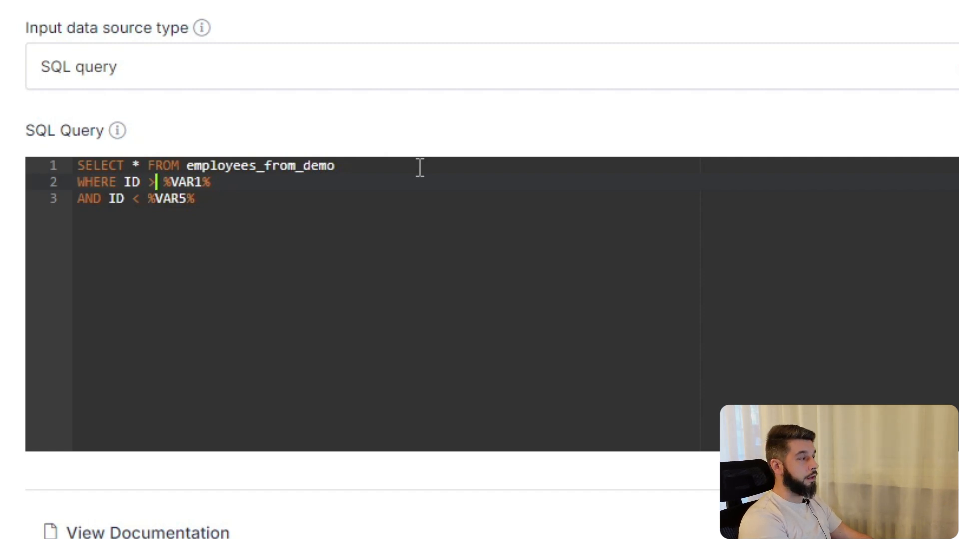
{"action": "type", "text": "="}
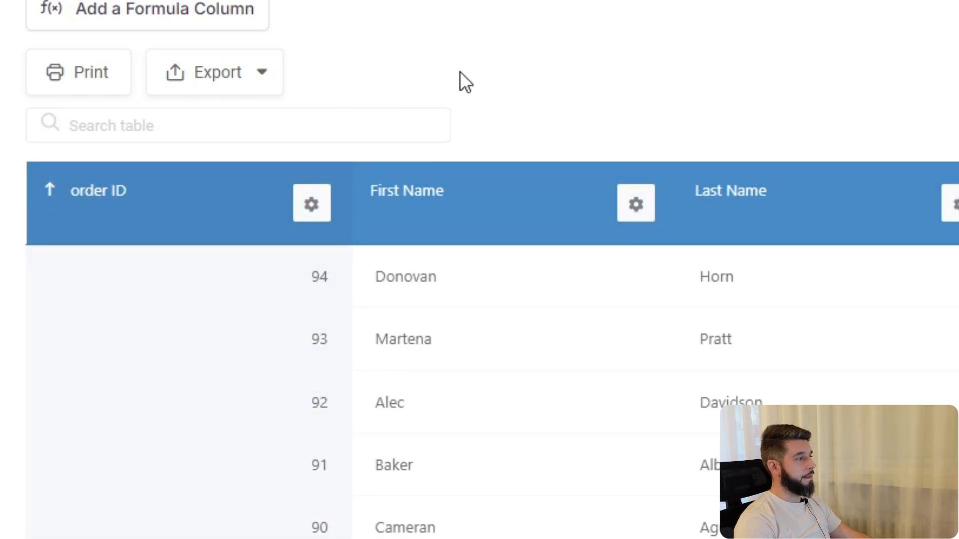
{"action": "left_click", "coordinate": [99, 191]}
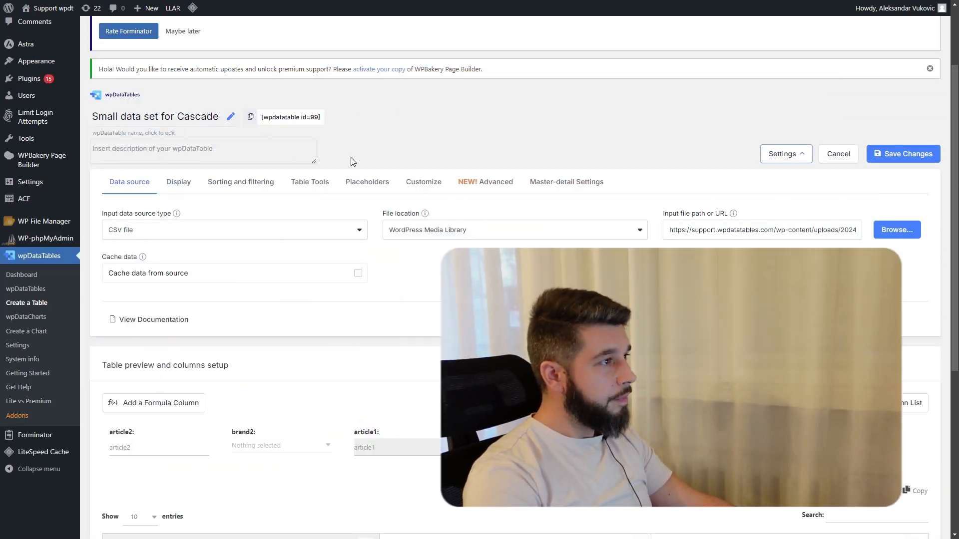
- Give %VAR2% the default UAZ, taken from the brand2 preview column, and save
{"action": "left_click", "coordinate": [367, 182]}
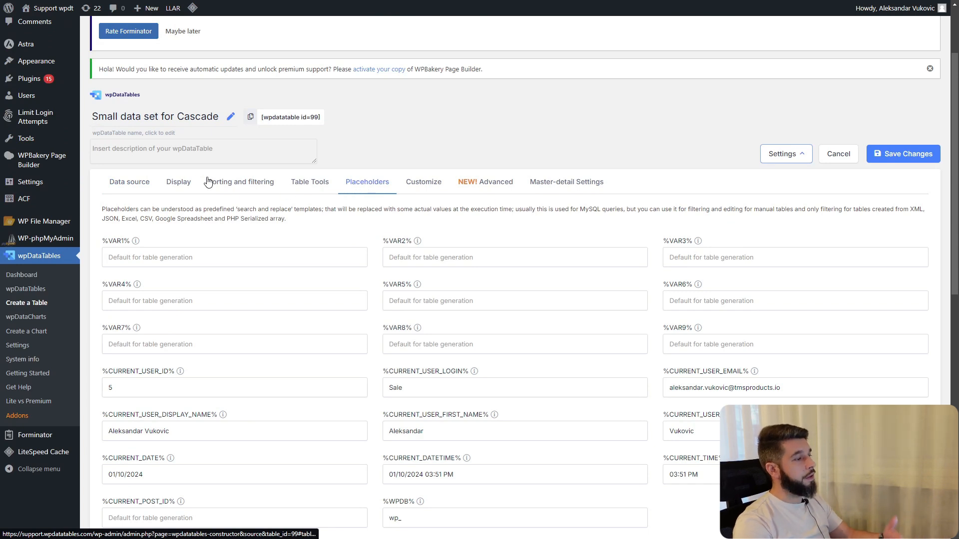
{"action": "left_click", "coordinate": [129, 182]}
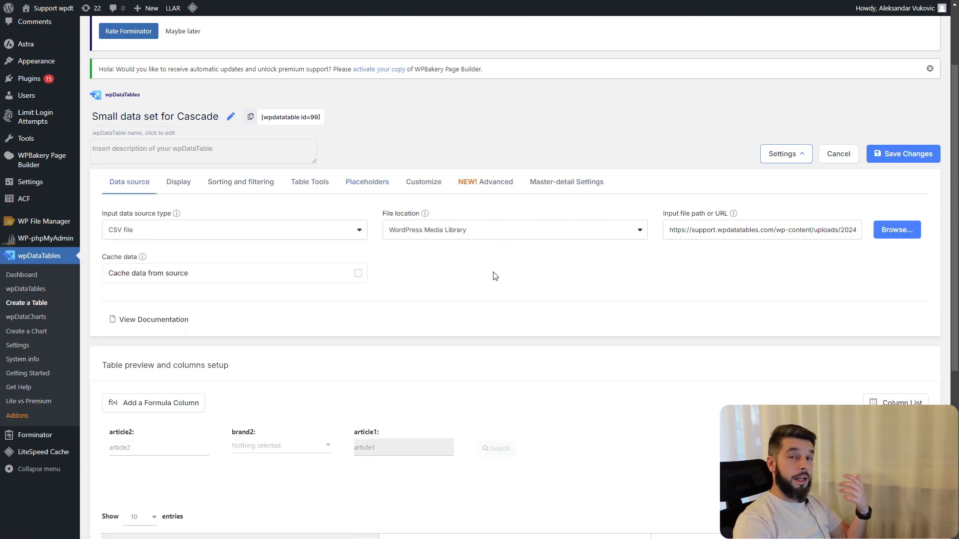
{"action": "scroll", "scroll_direction": "down", "scroll_amount": 3}
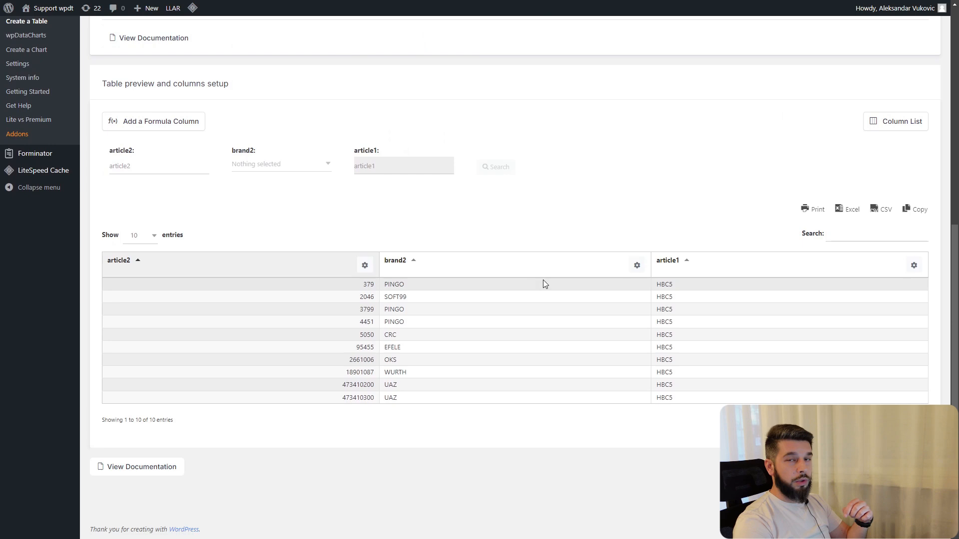
{"action": "mouse_move", "coordinate": [392, 284]}
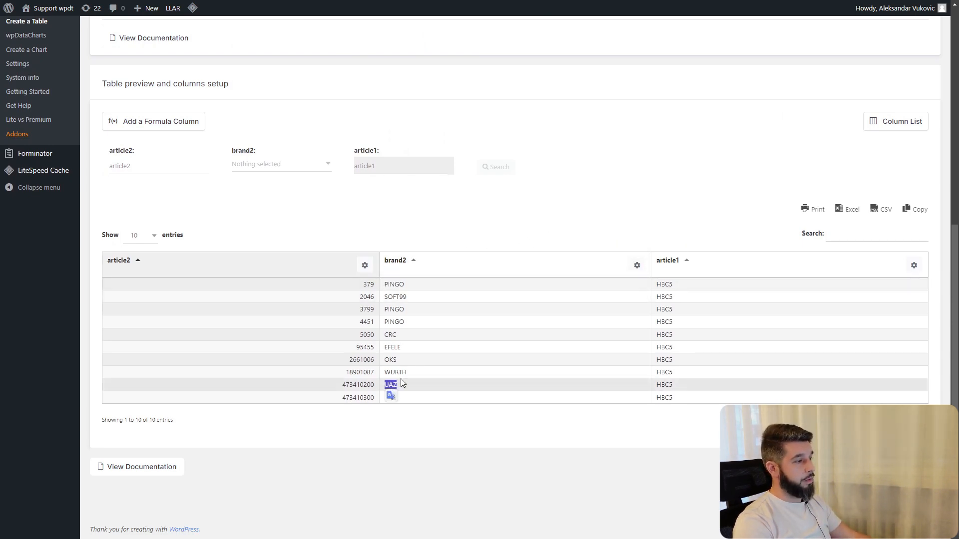
{"action": "left_click", "coordinate": [367, 199]}
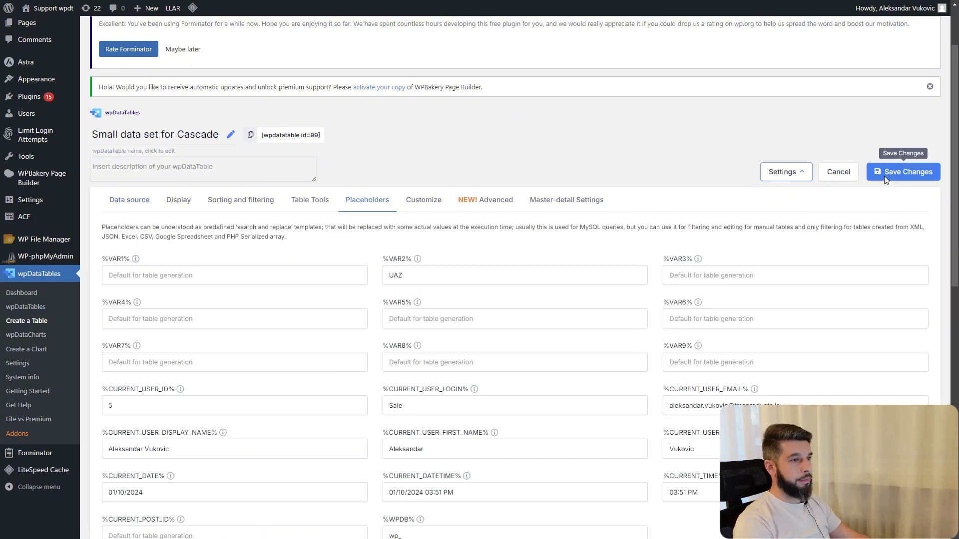
{"action": "left_click", "coordinate": [903, 172]}
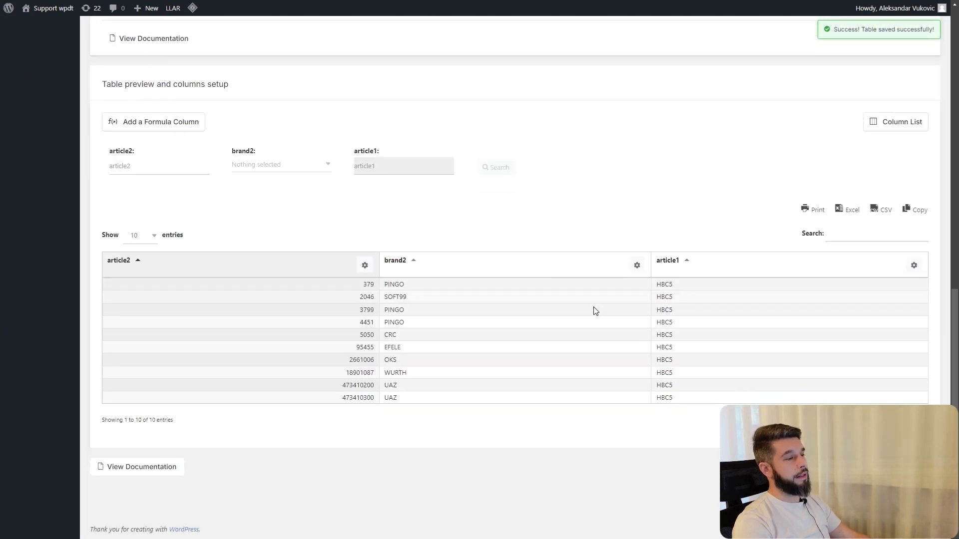
- Predefine the brand2 Text filter as %VAR2% and save the column settings
{"action": "left_click", "coordinate": [637, 265]}
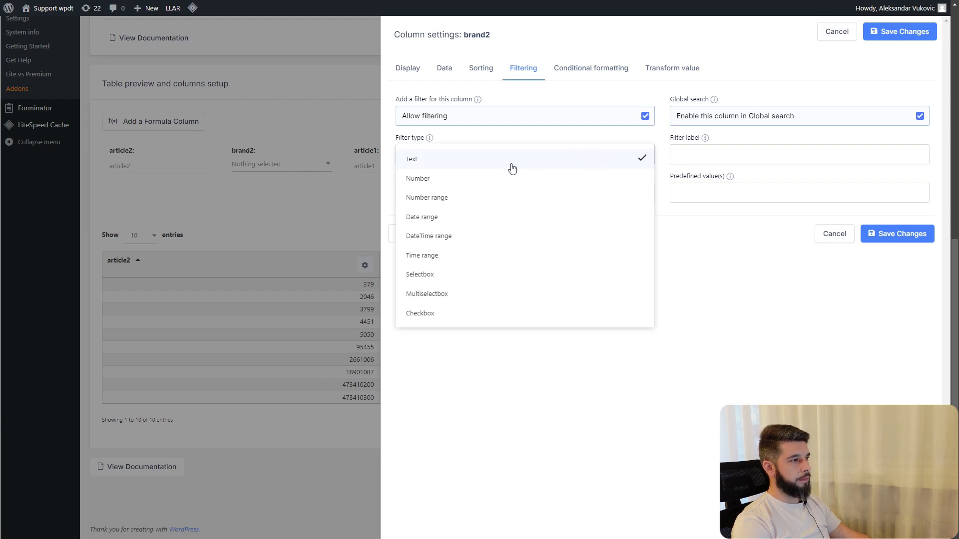
{"action": "left_click", "coordinate": [412, 159]}
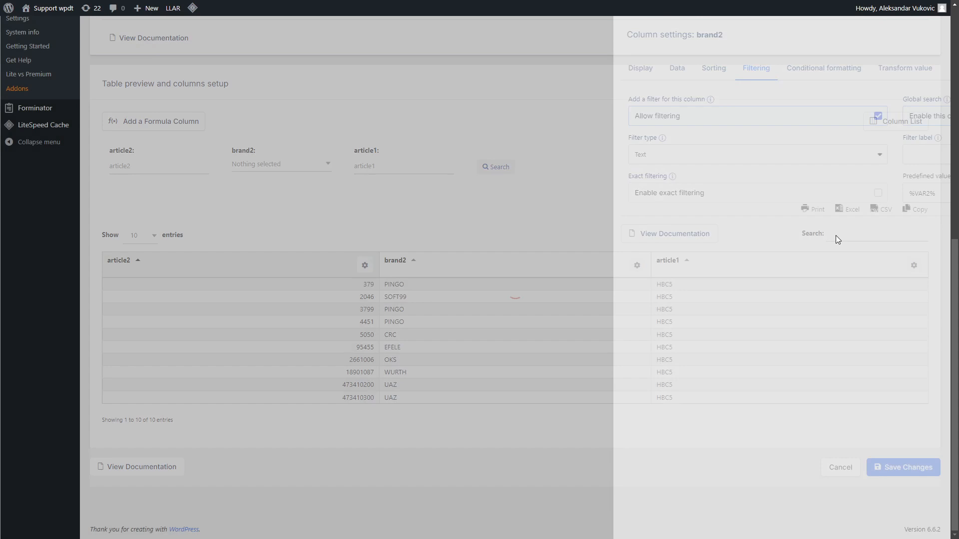
{"action": "left_click", "coordinate": [902, 467]}
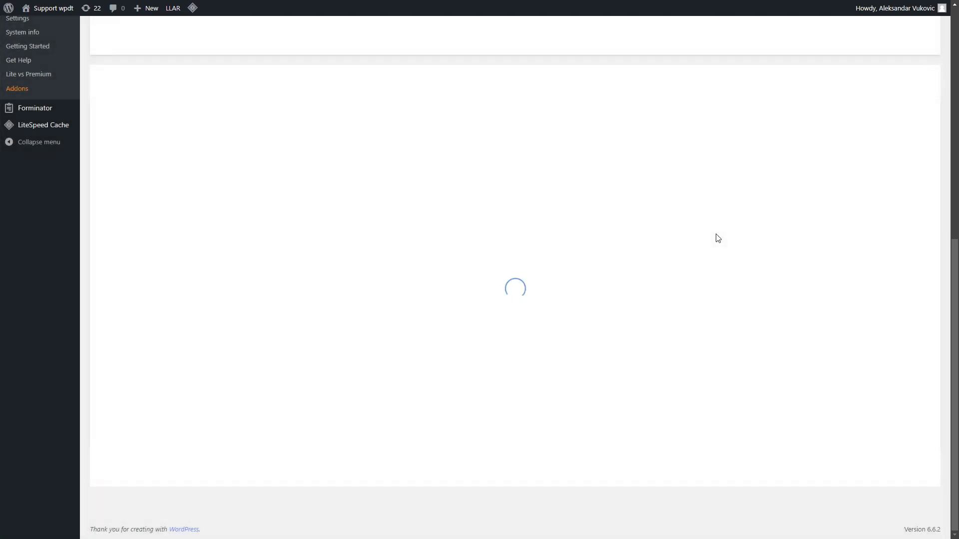